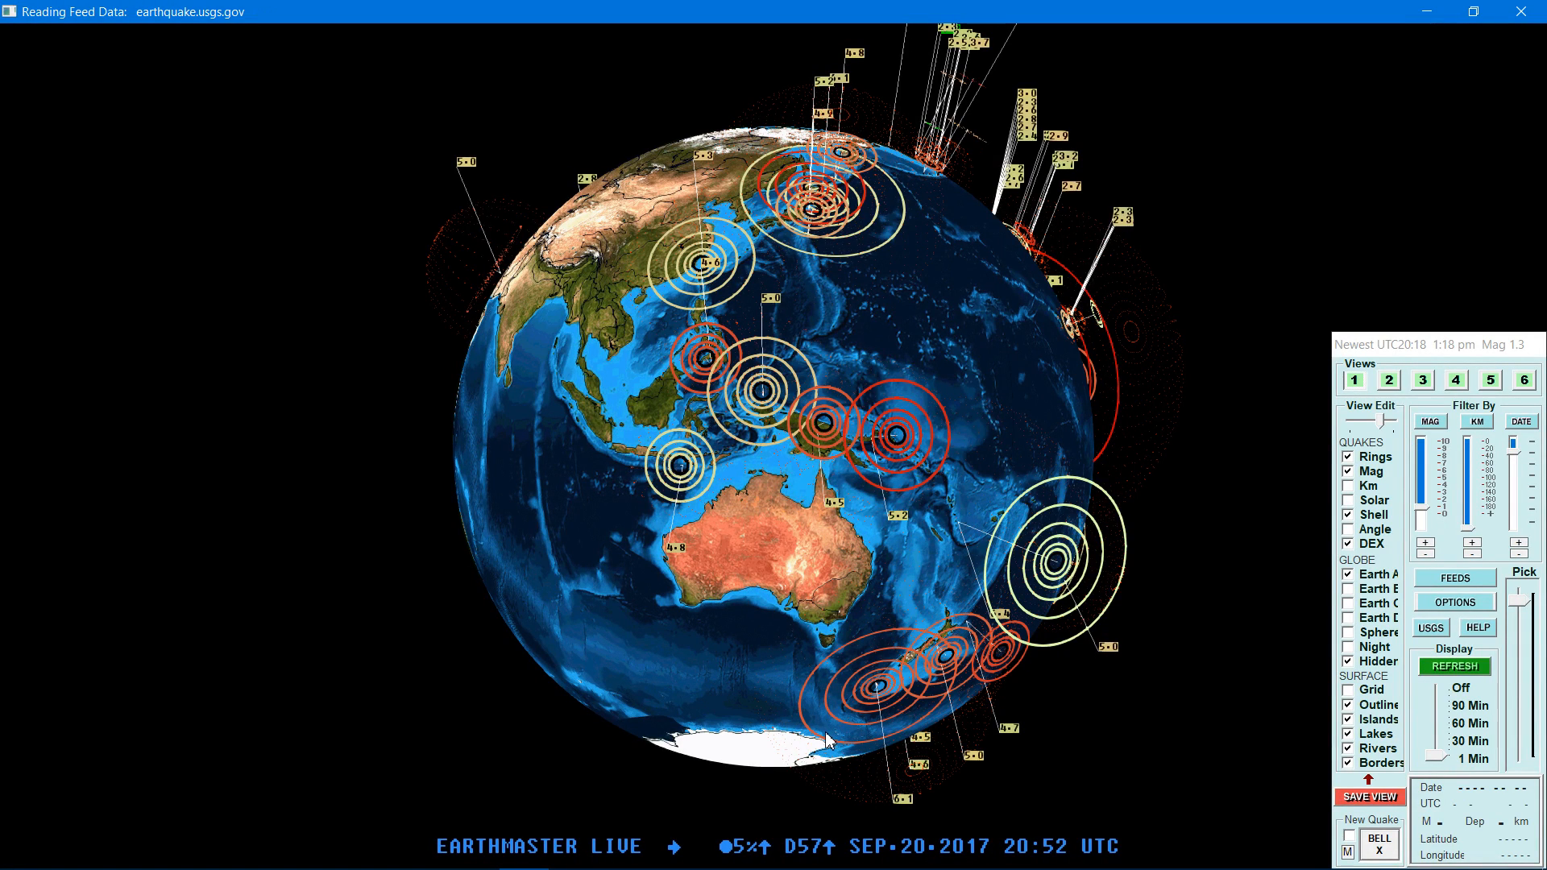
# Rotate the globe to the Americas and select the M4.7 quake at 57 km depth near southern Mexico.
pyautogui.click(1454, 666)
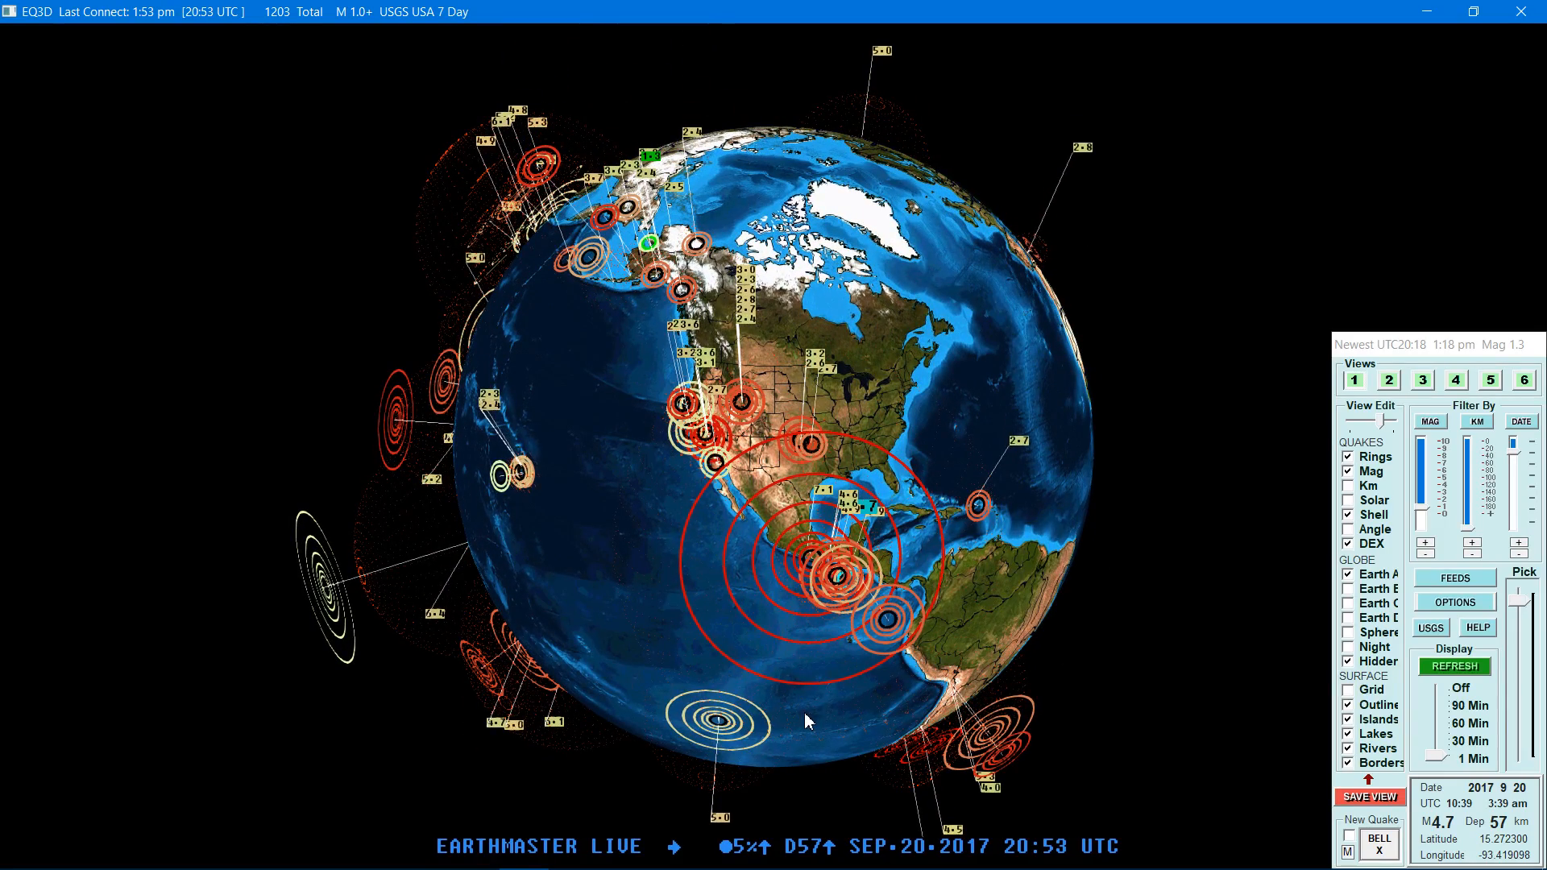
pyautogui.moveTo(846, 366)
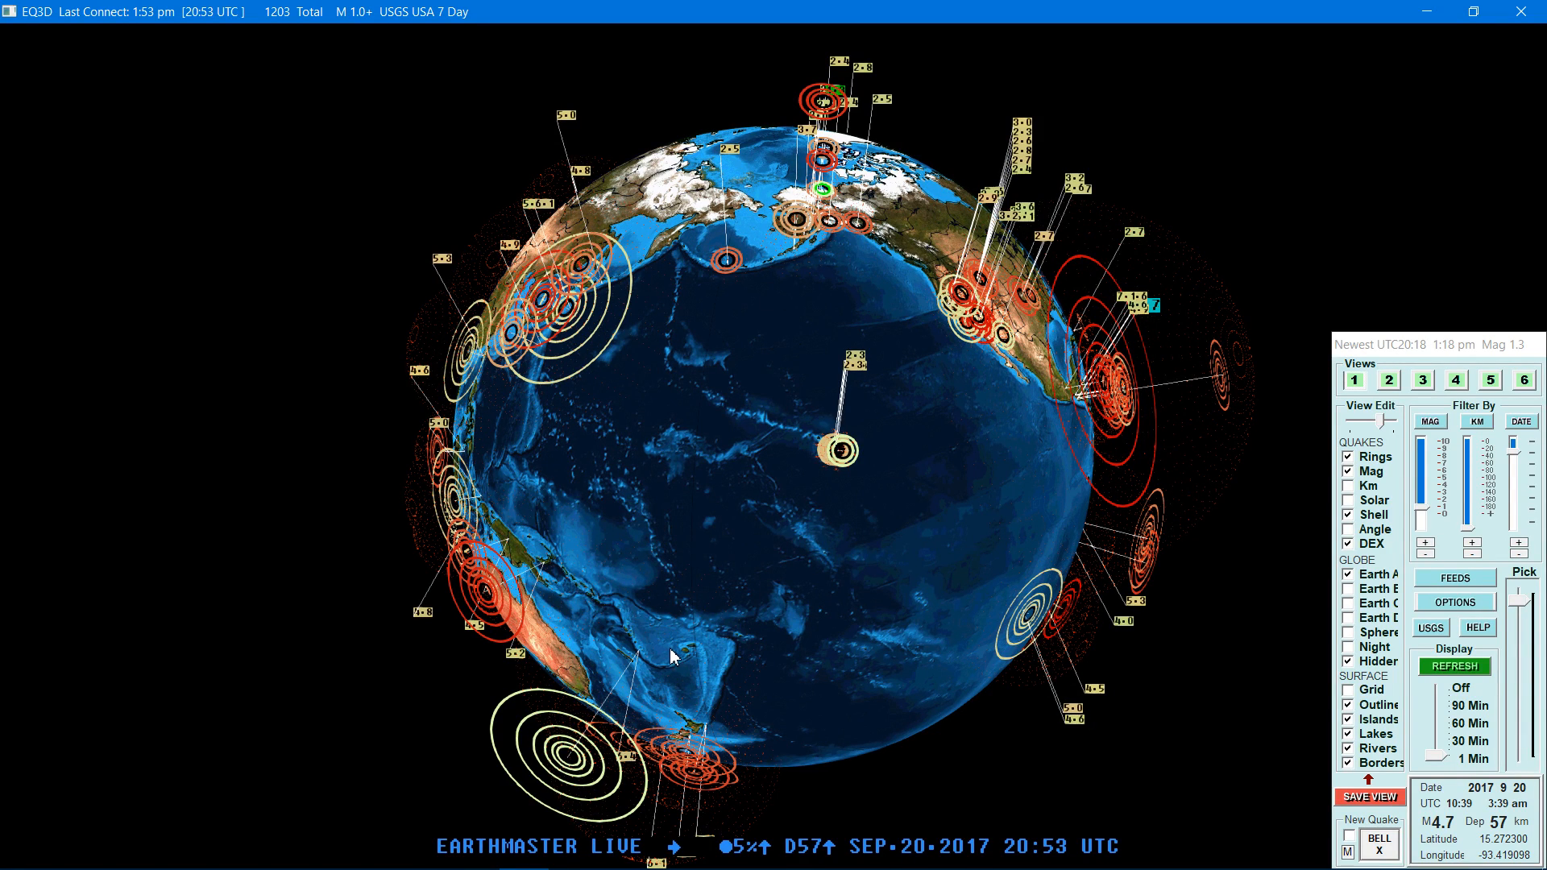
pyautogui.moveTo(576, 525)
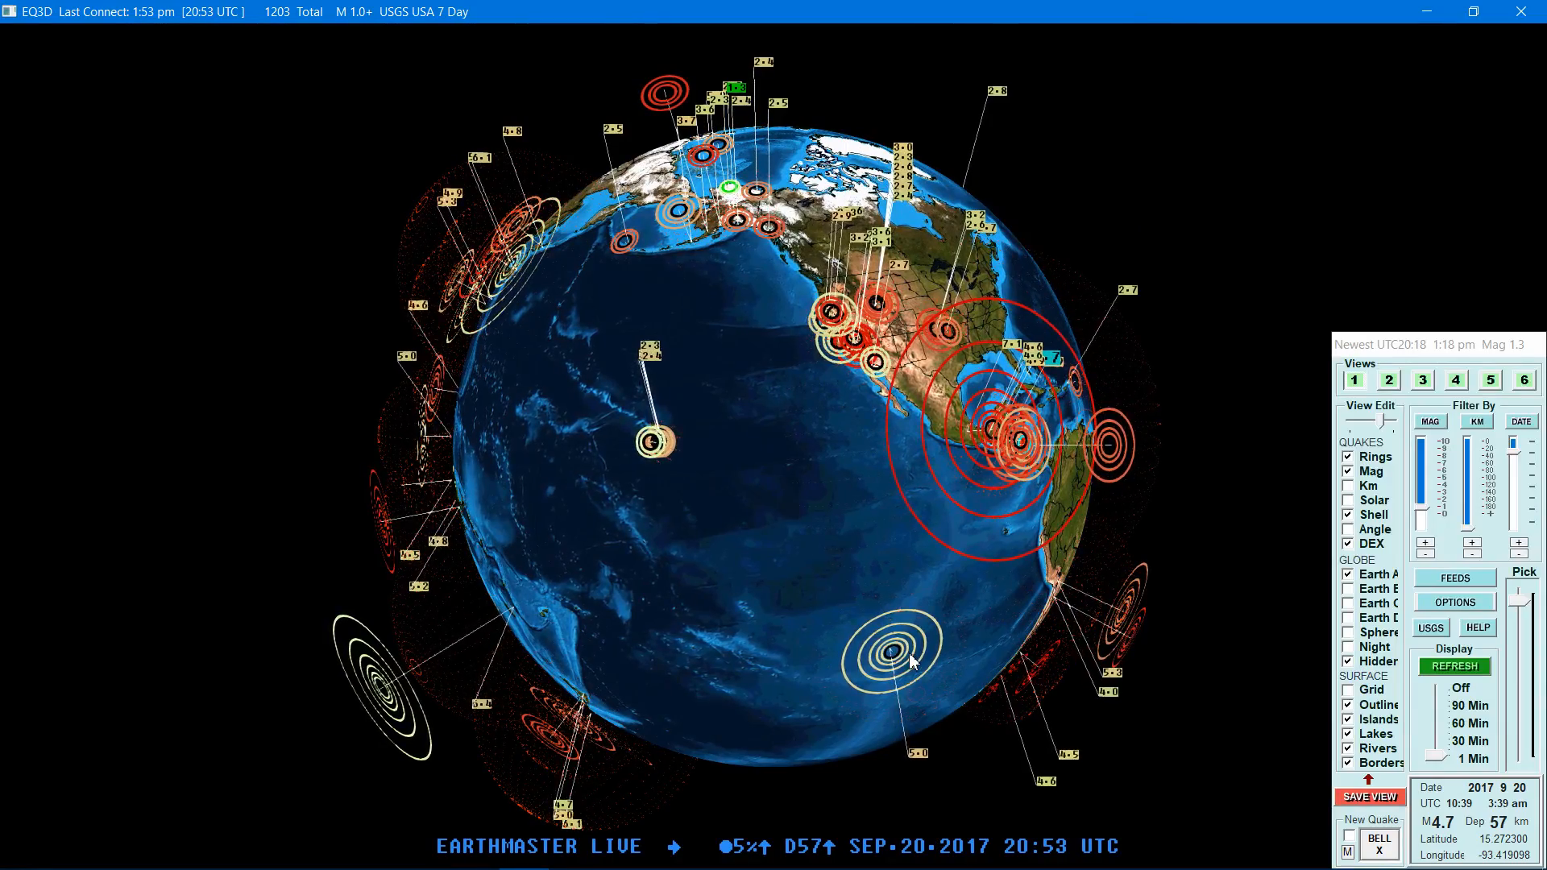
pyautogui.click(1453, 665)
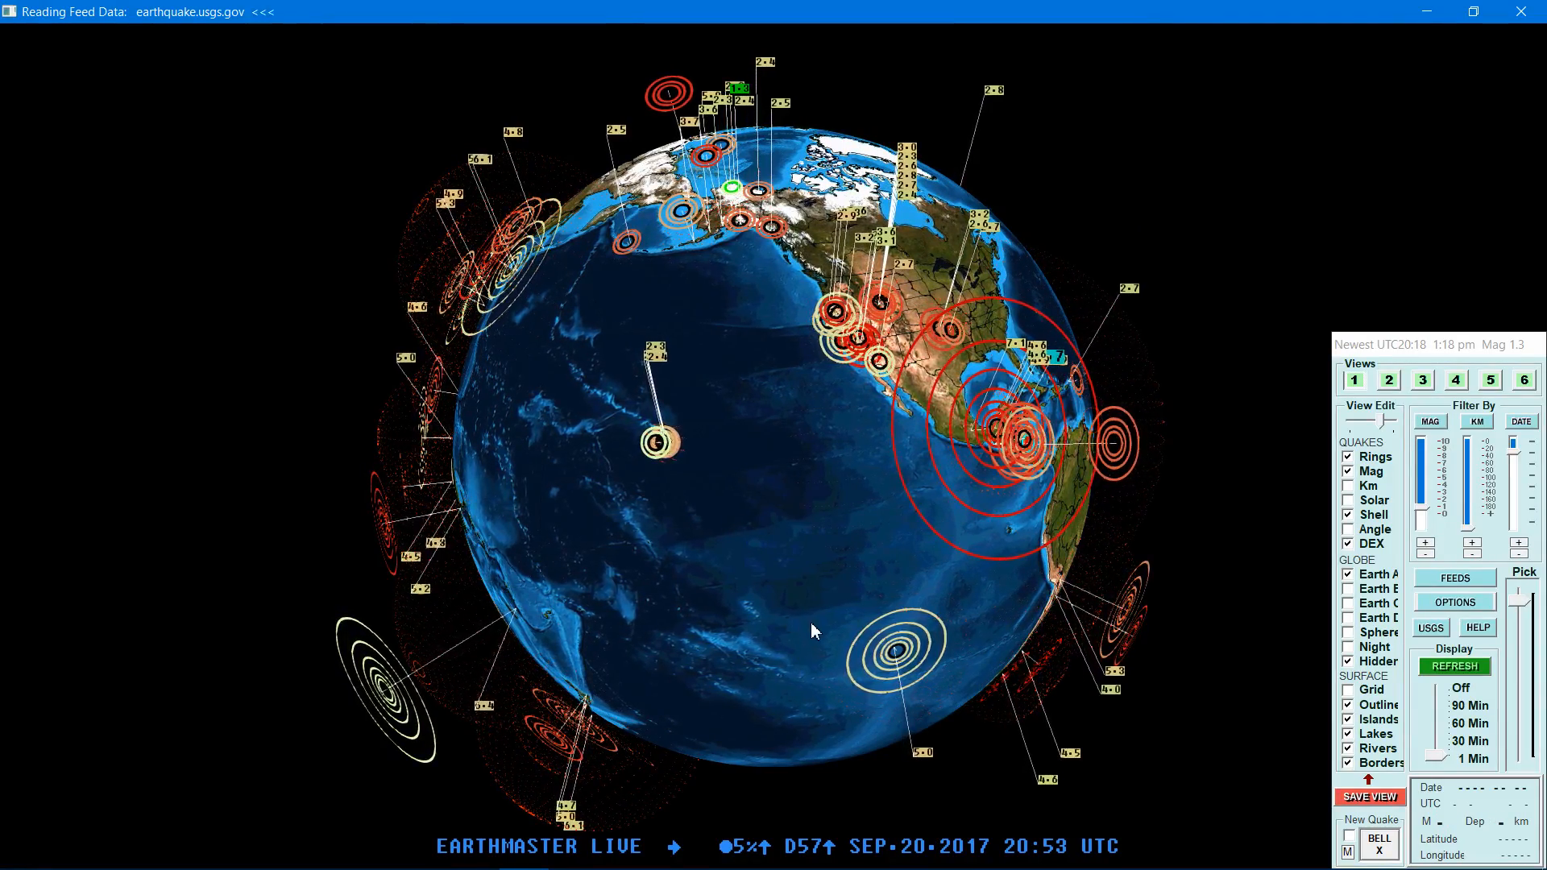
pyautogui.click(1453, 665)
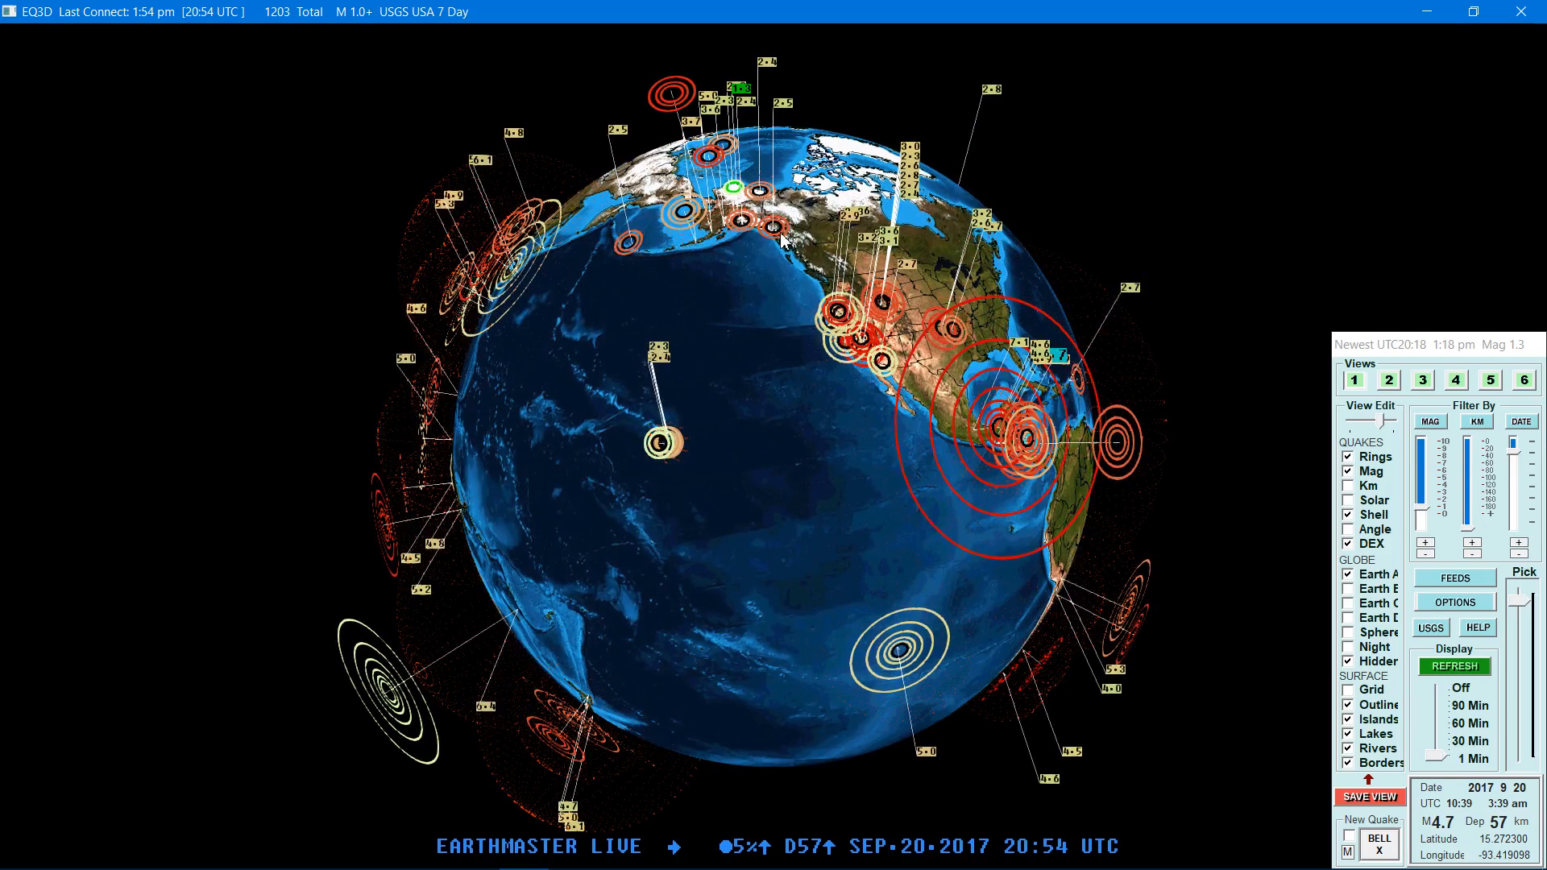
pyautogui.moveTo(709, 358)
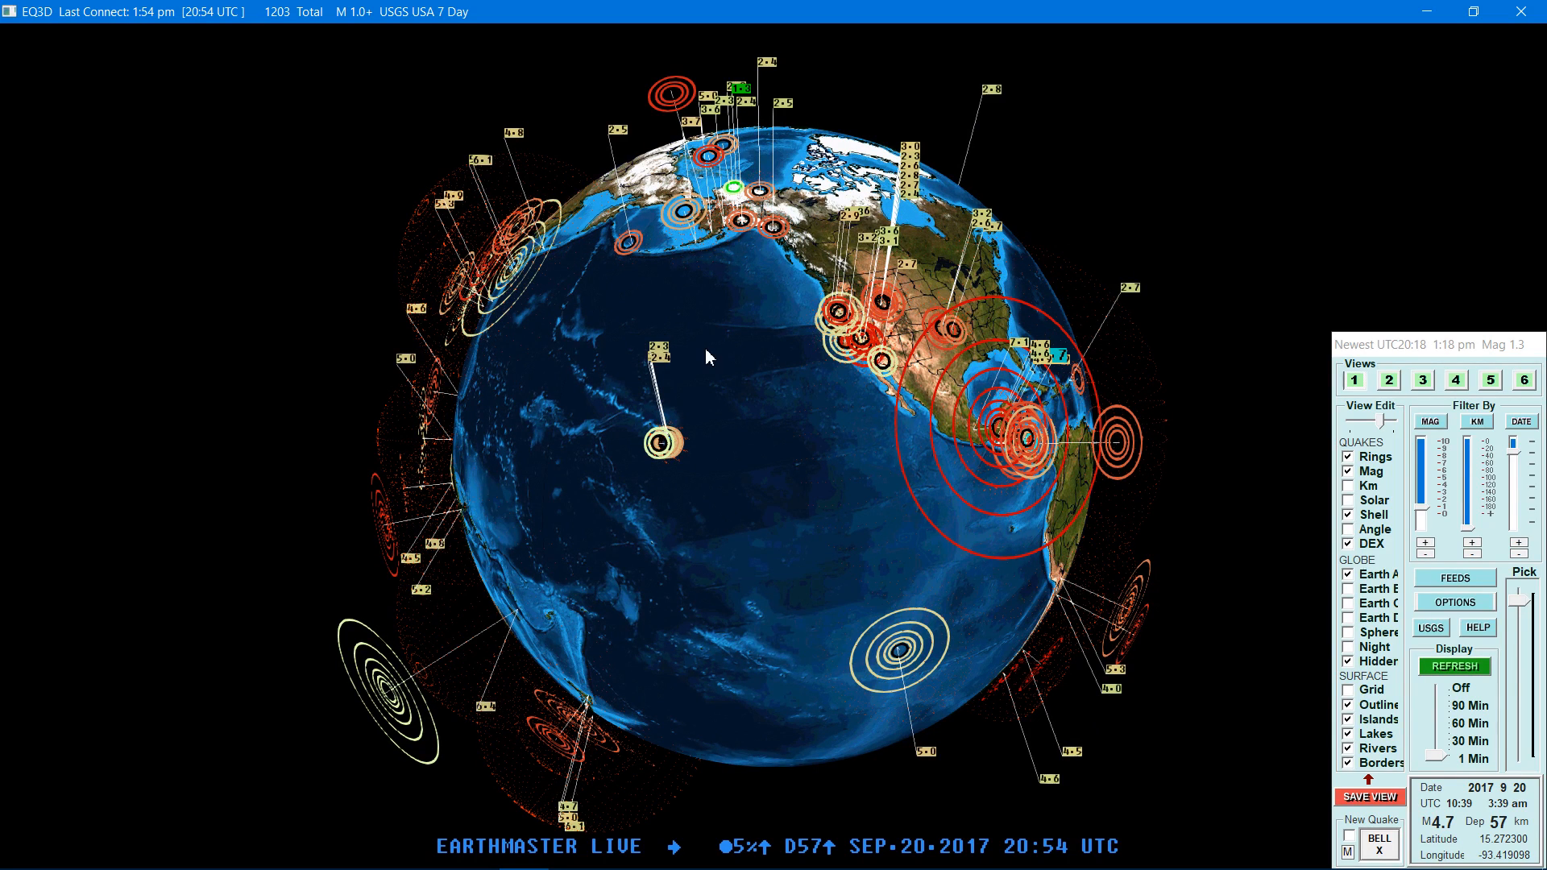
pyautogui.moveTo(691, 256)
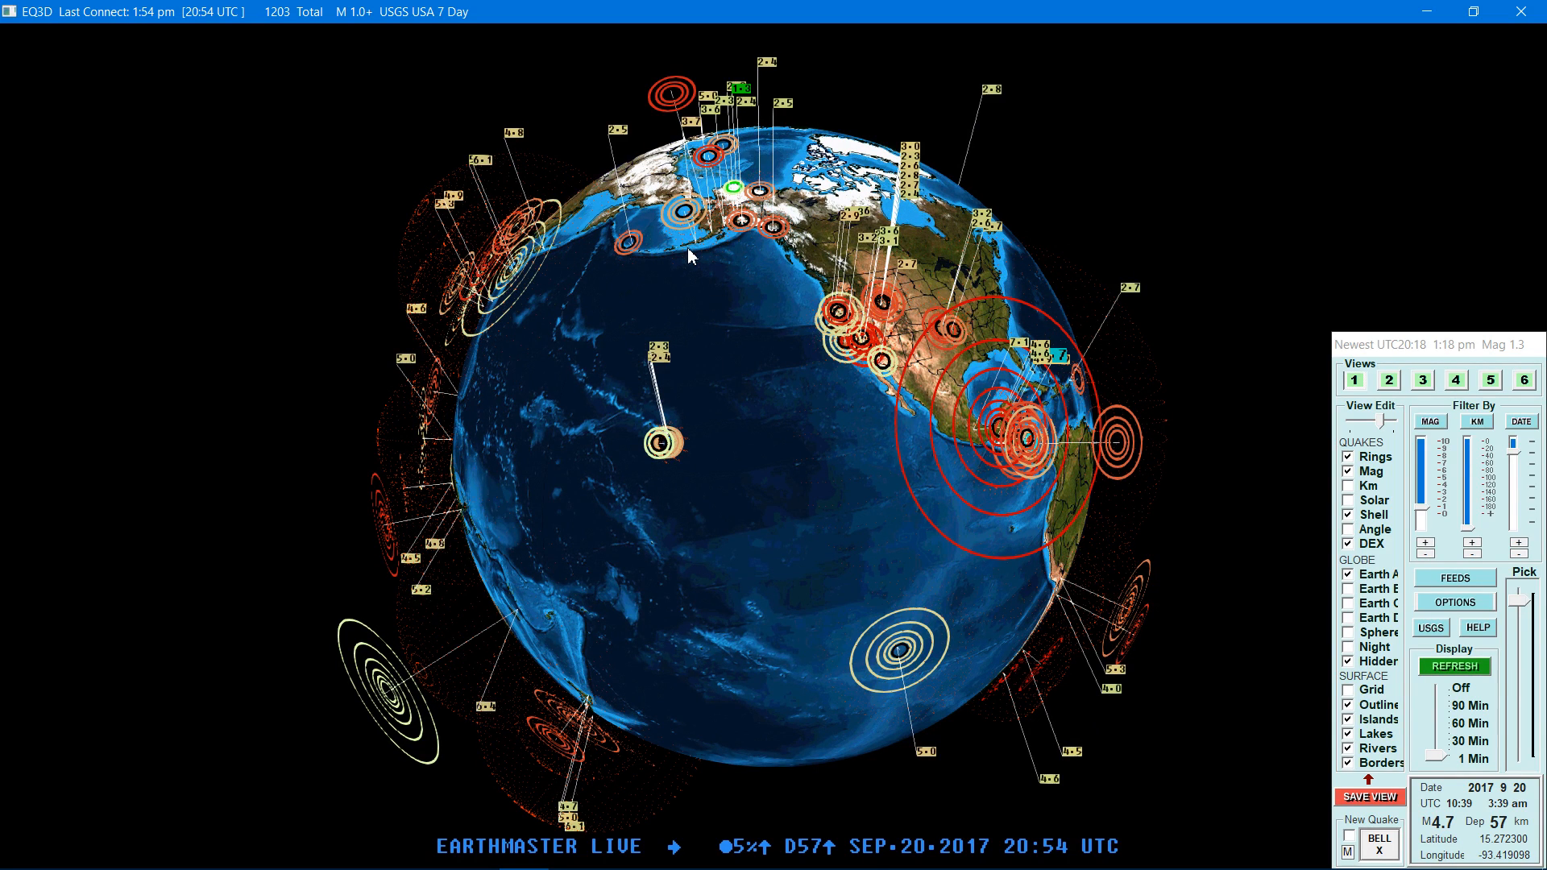
pyautogui.moveTo(764, 306)
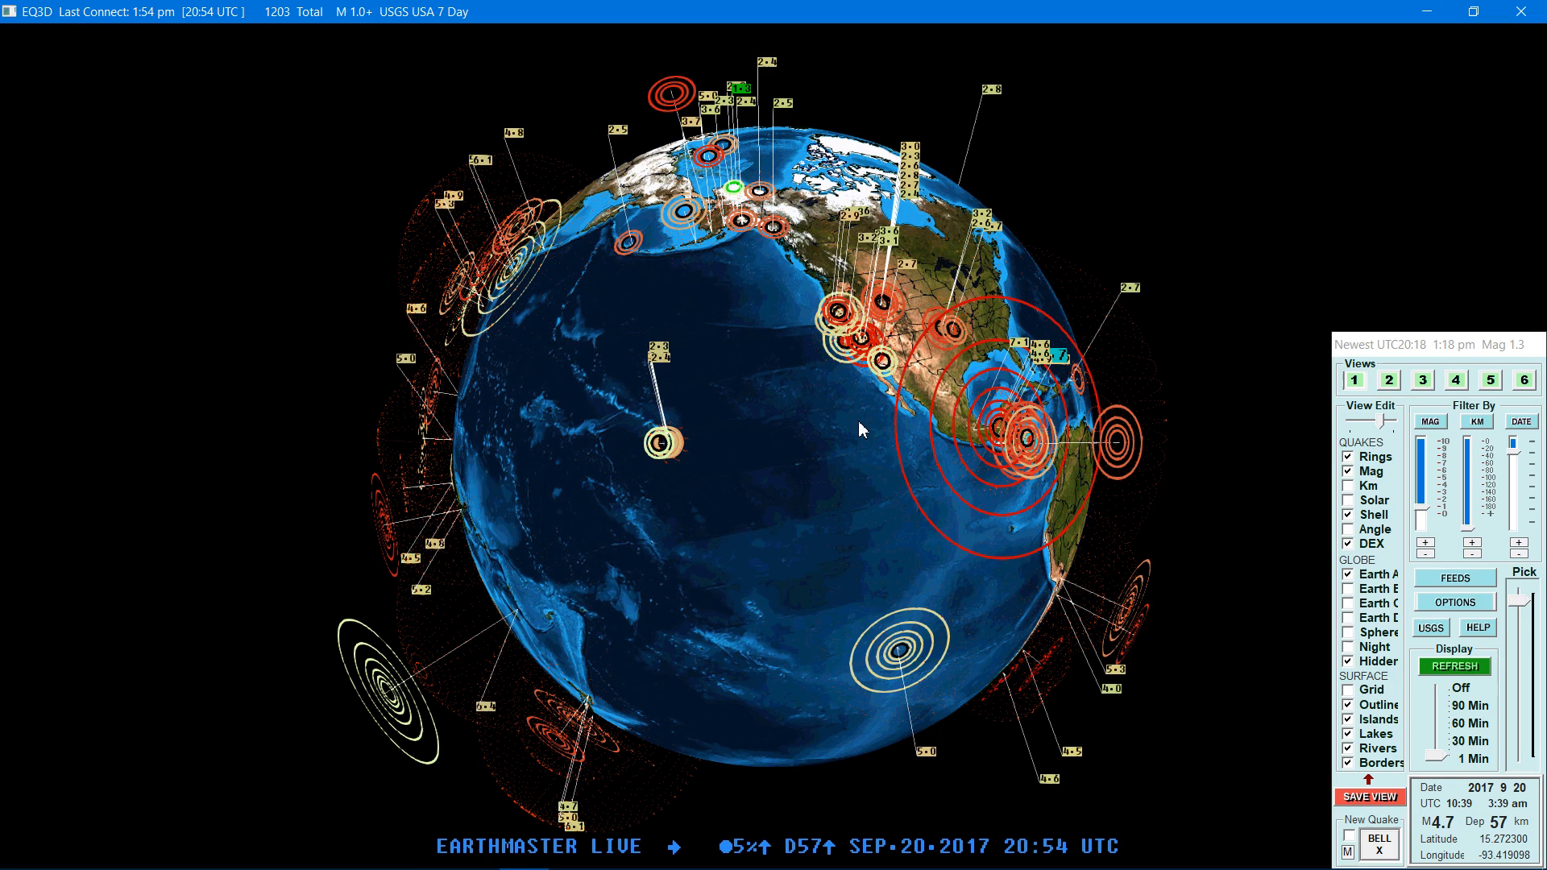
pyautogui.moveTo(833, 335)
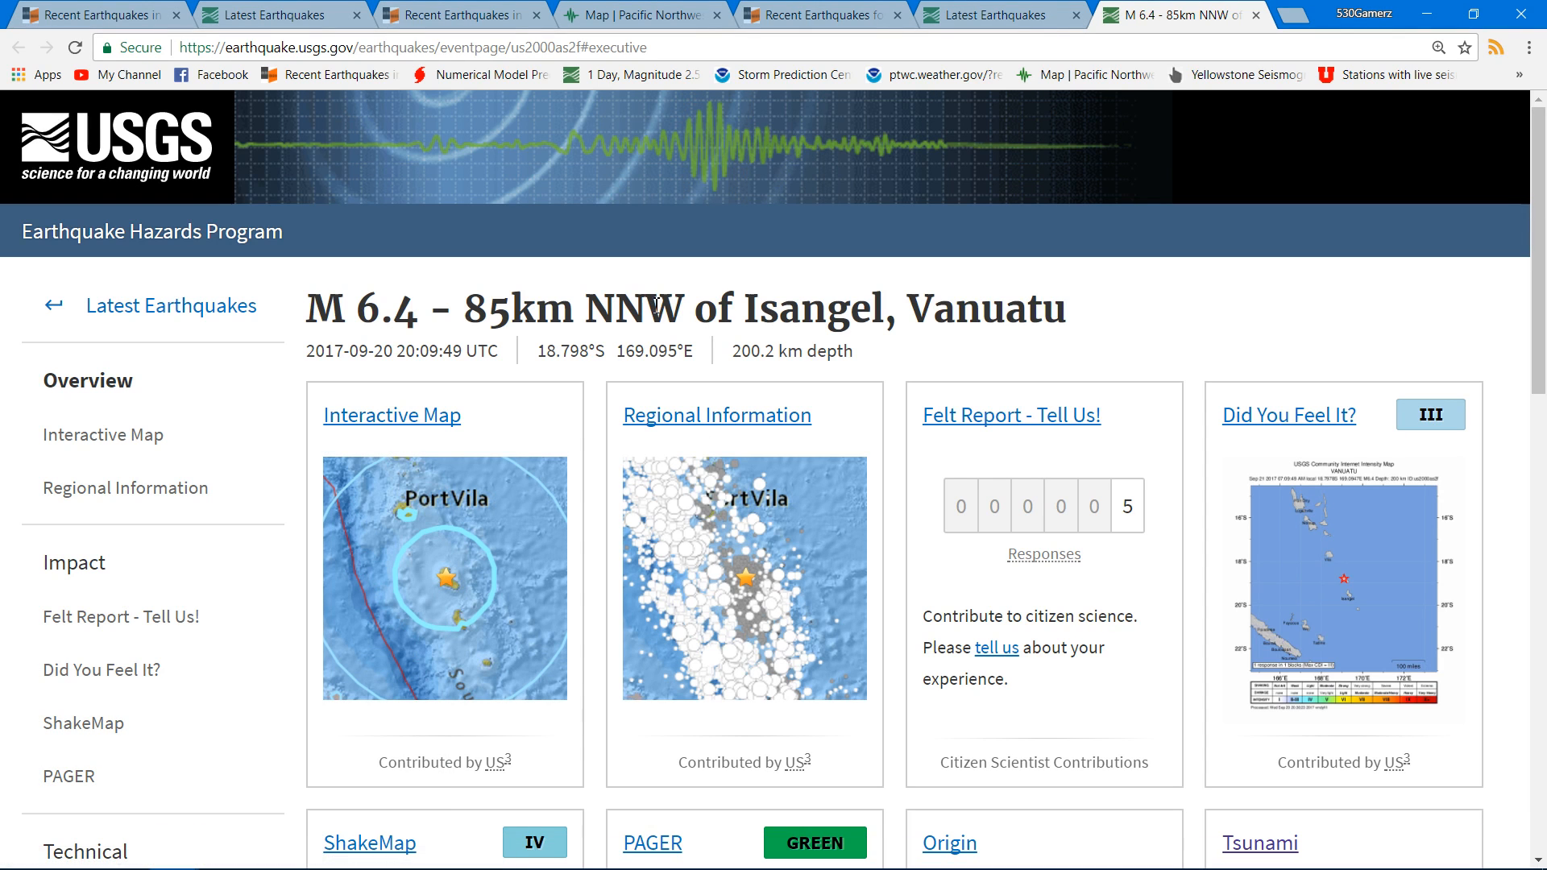
pyautogui.moveTo(833, 380)
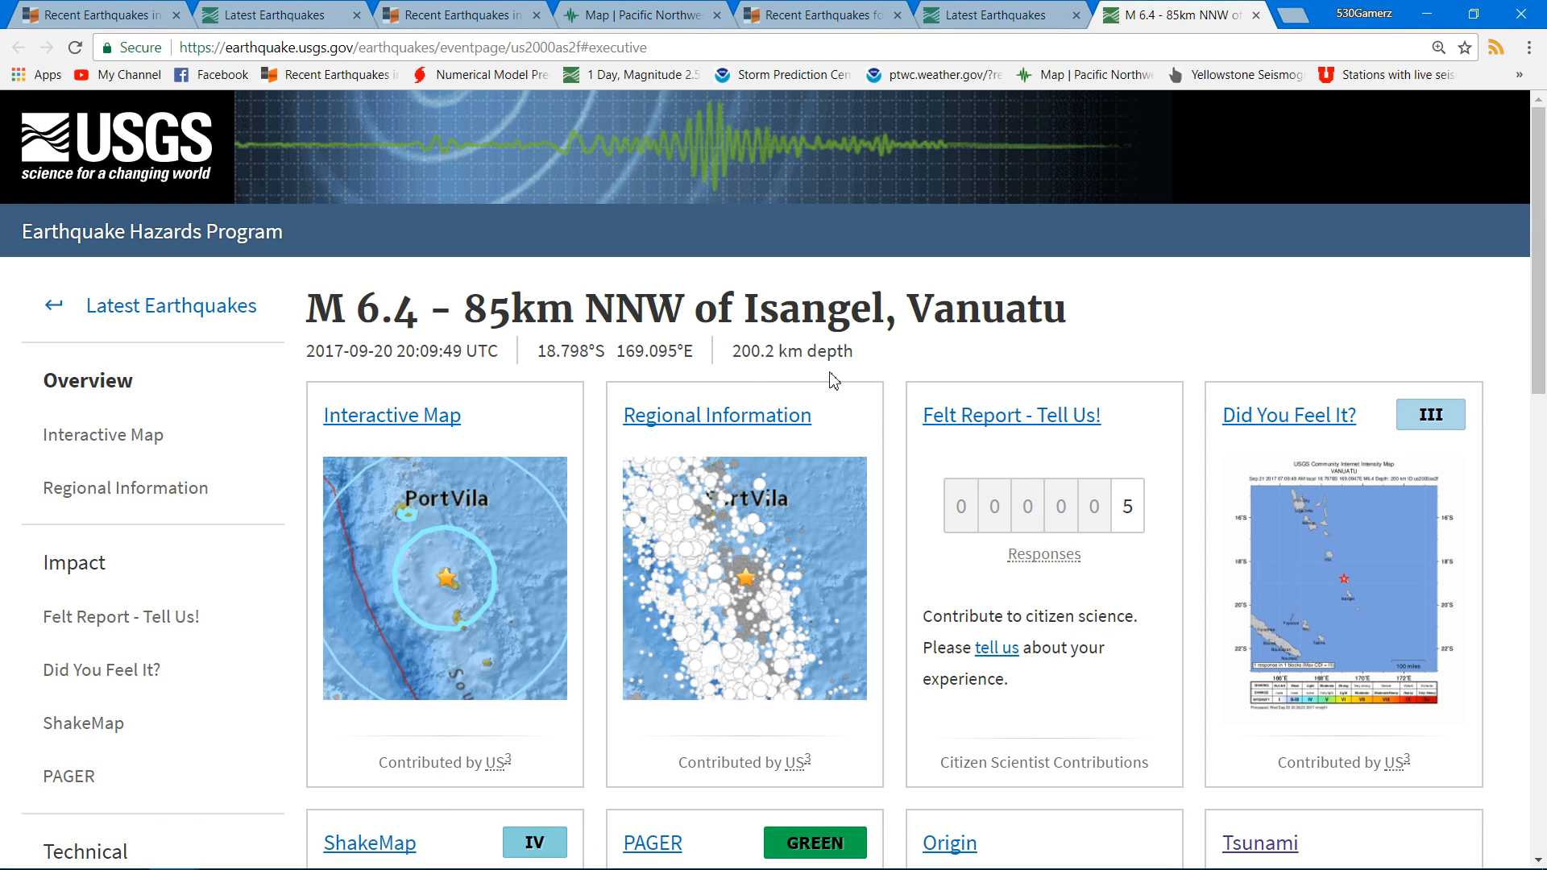
pyautogui.moveTo(467, 647)
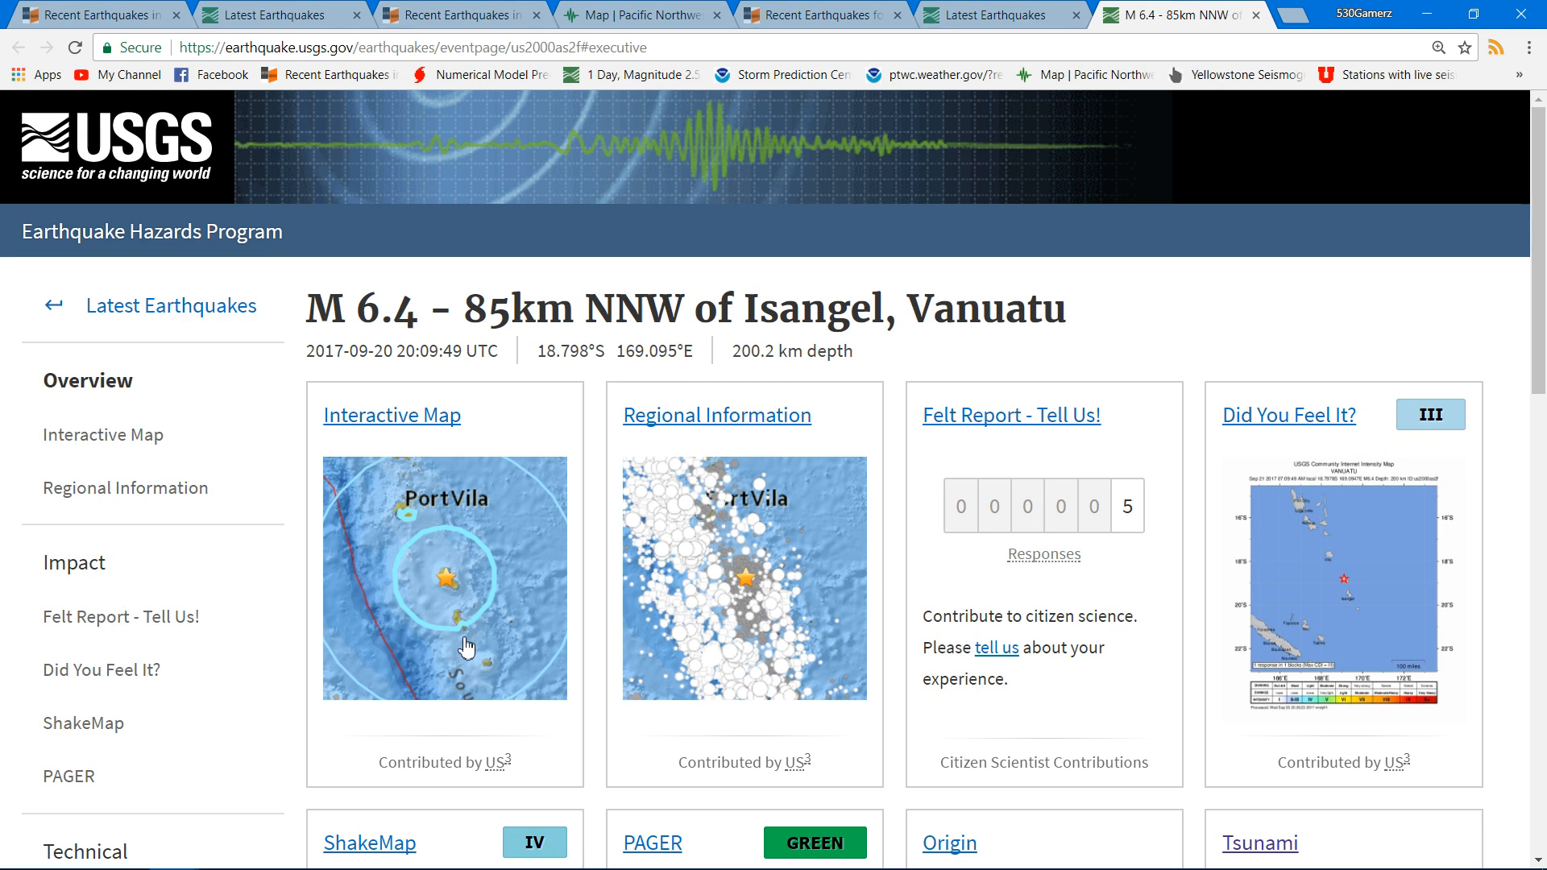
pyautogui.moveTo(924, 301)
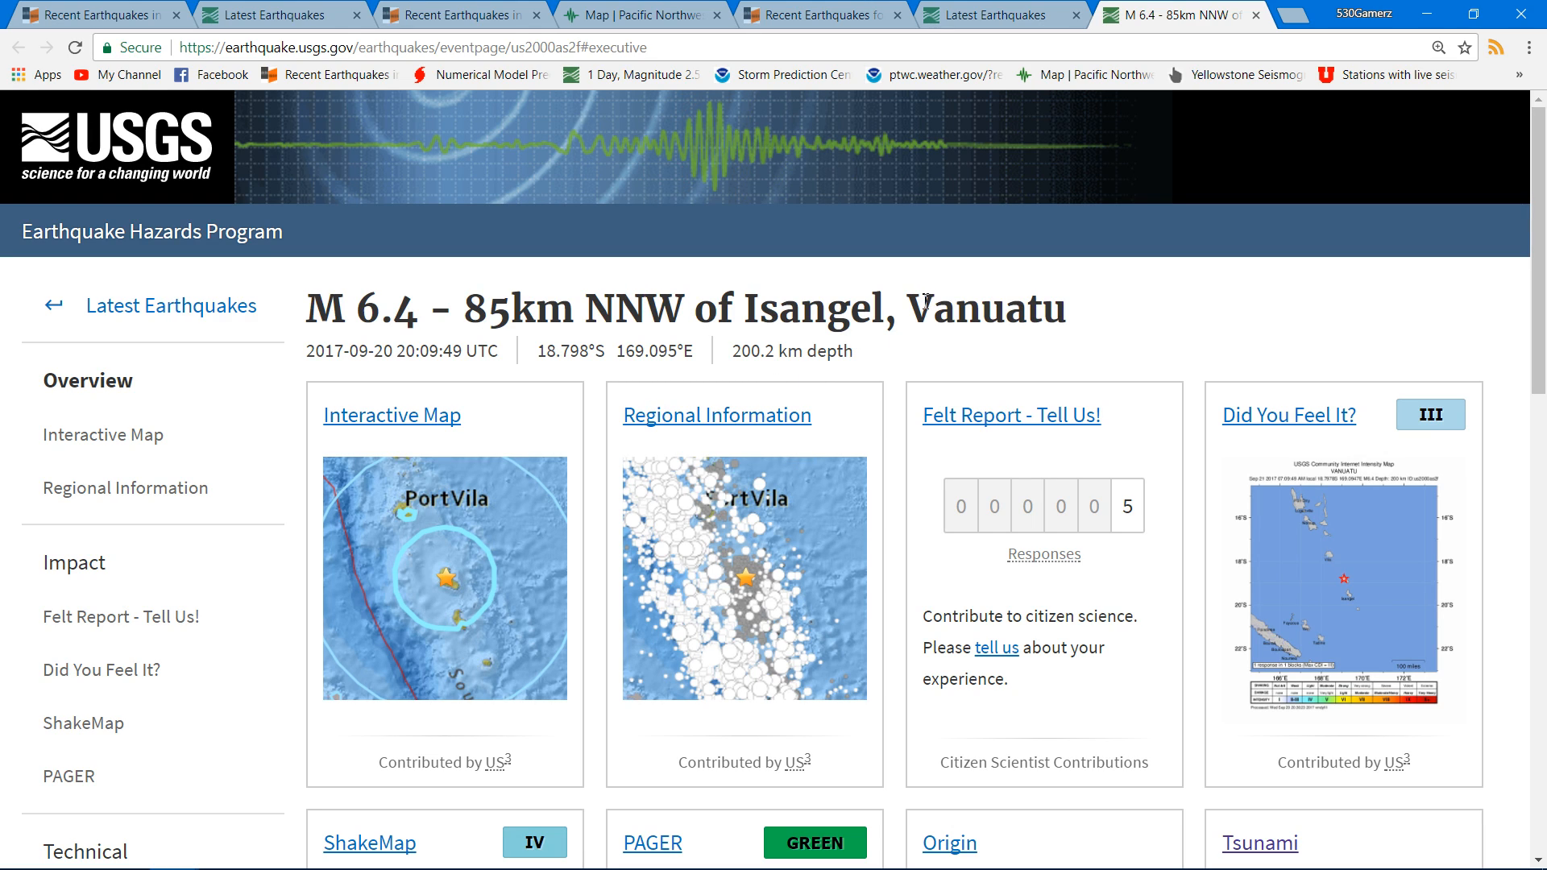
# Highlight 'Vanuatu' in the M 6.4 event title and review the page's overview cards.
pyautogui.doubleClick(983, 309)
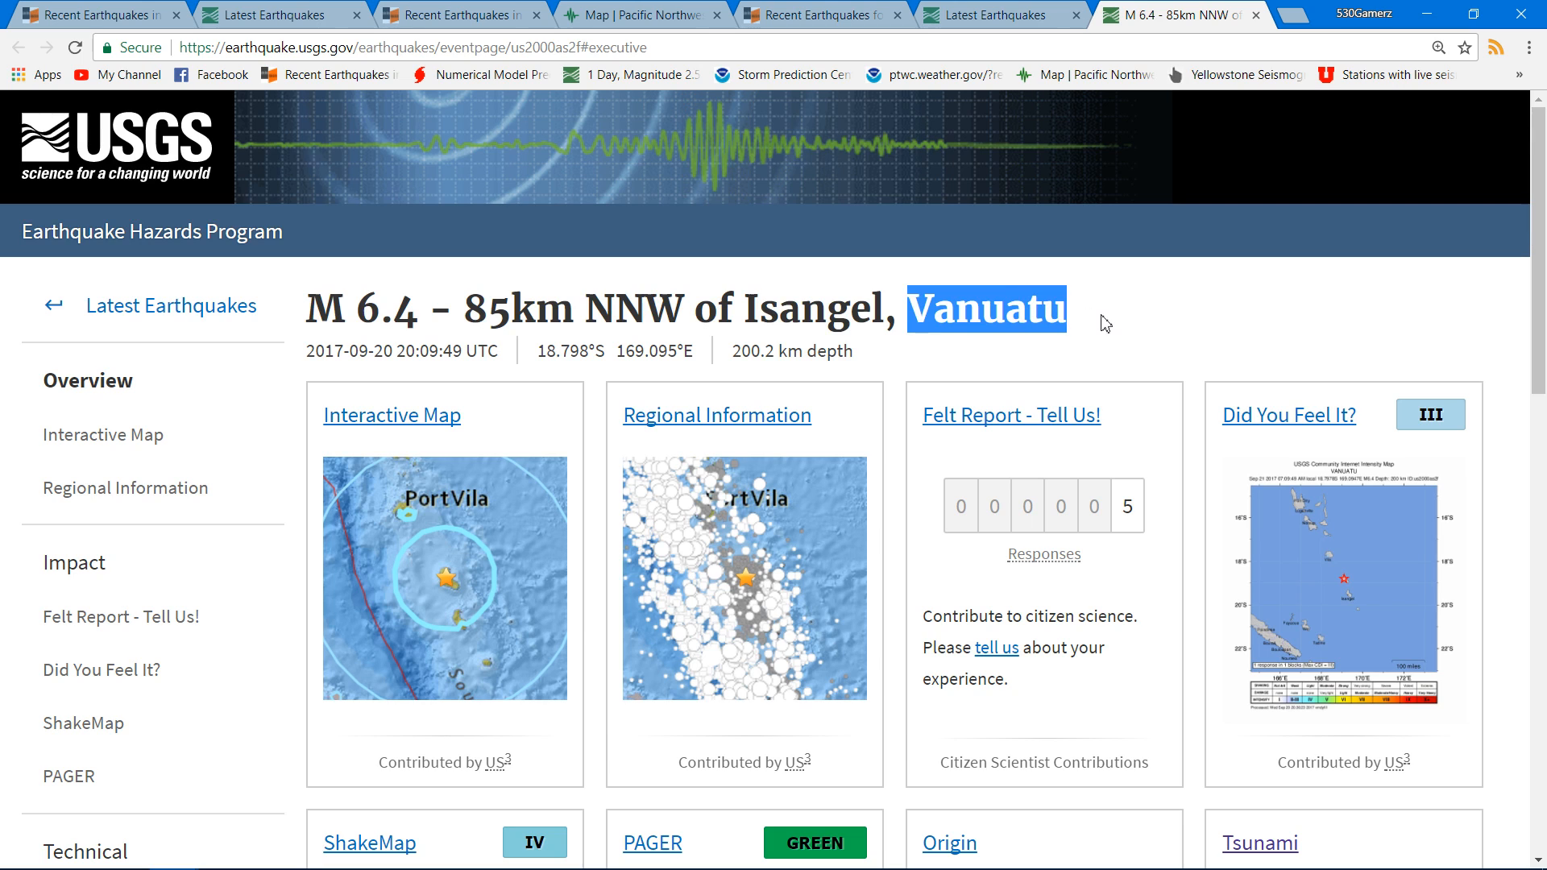
pyautogui.moveTo(971, 363)
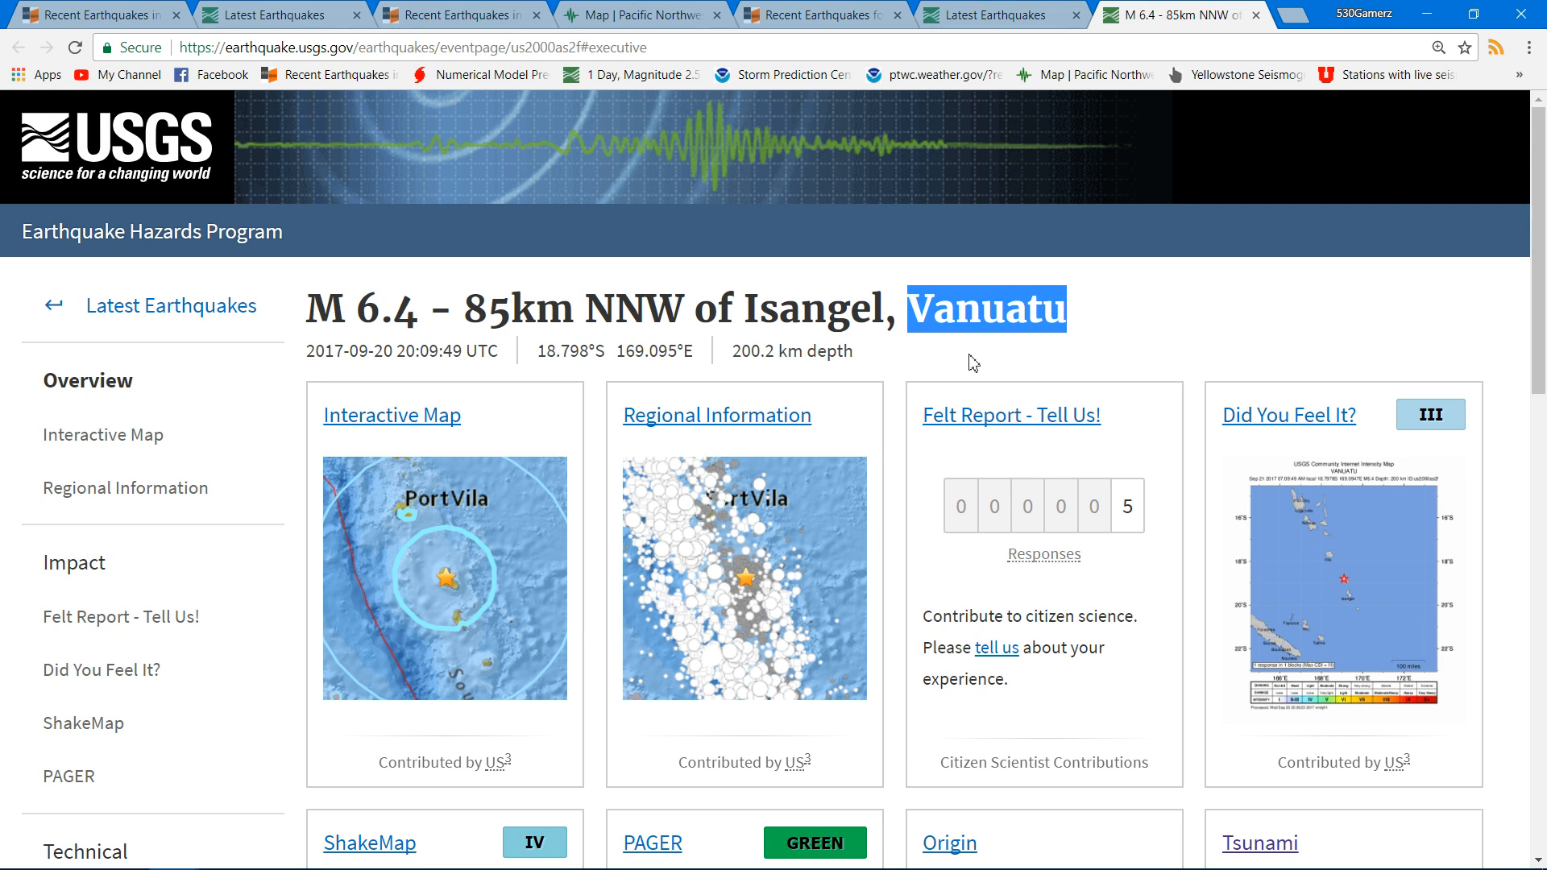
pyautogui.scroll(-3)
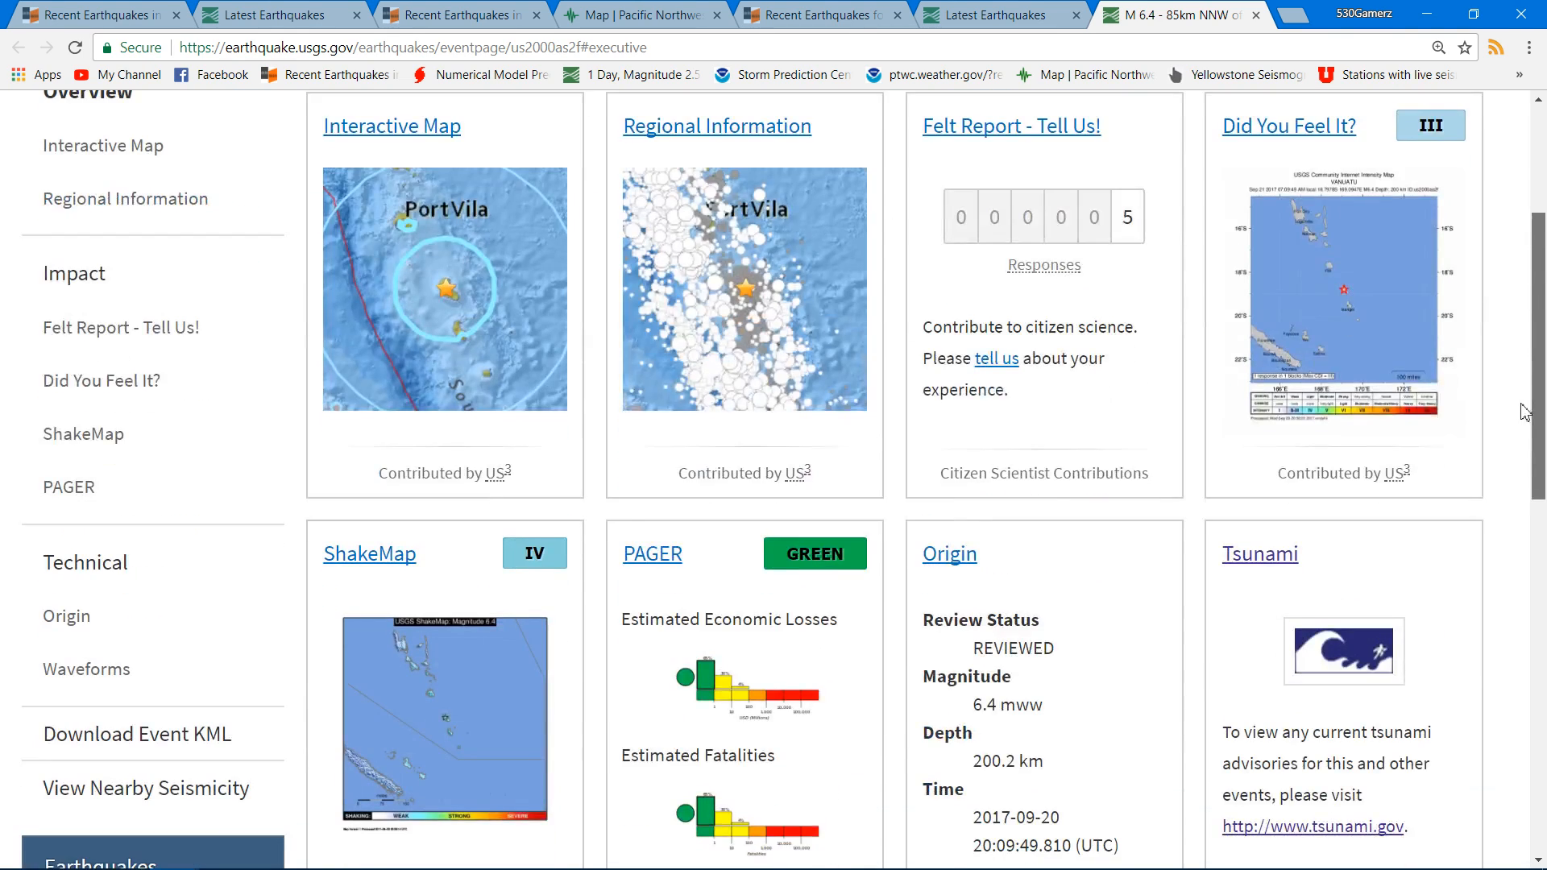
pyautogui.scroll(3)
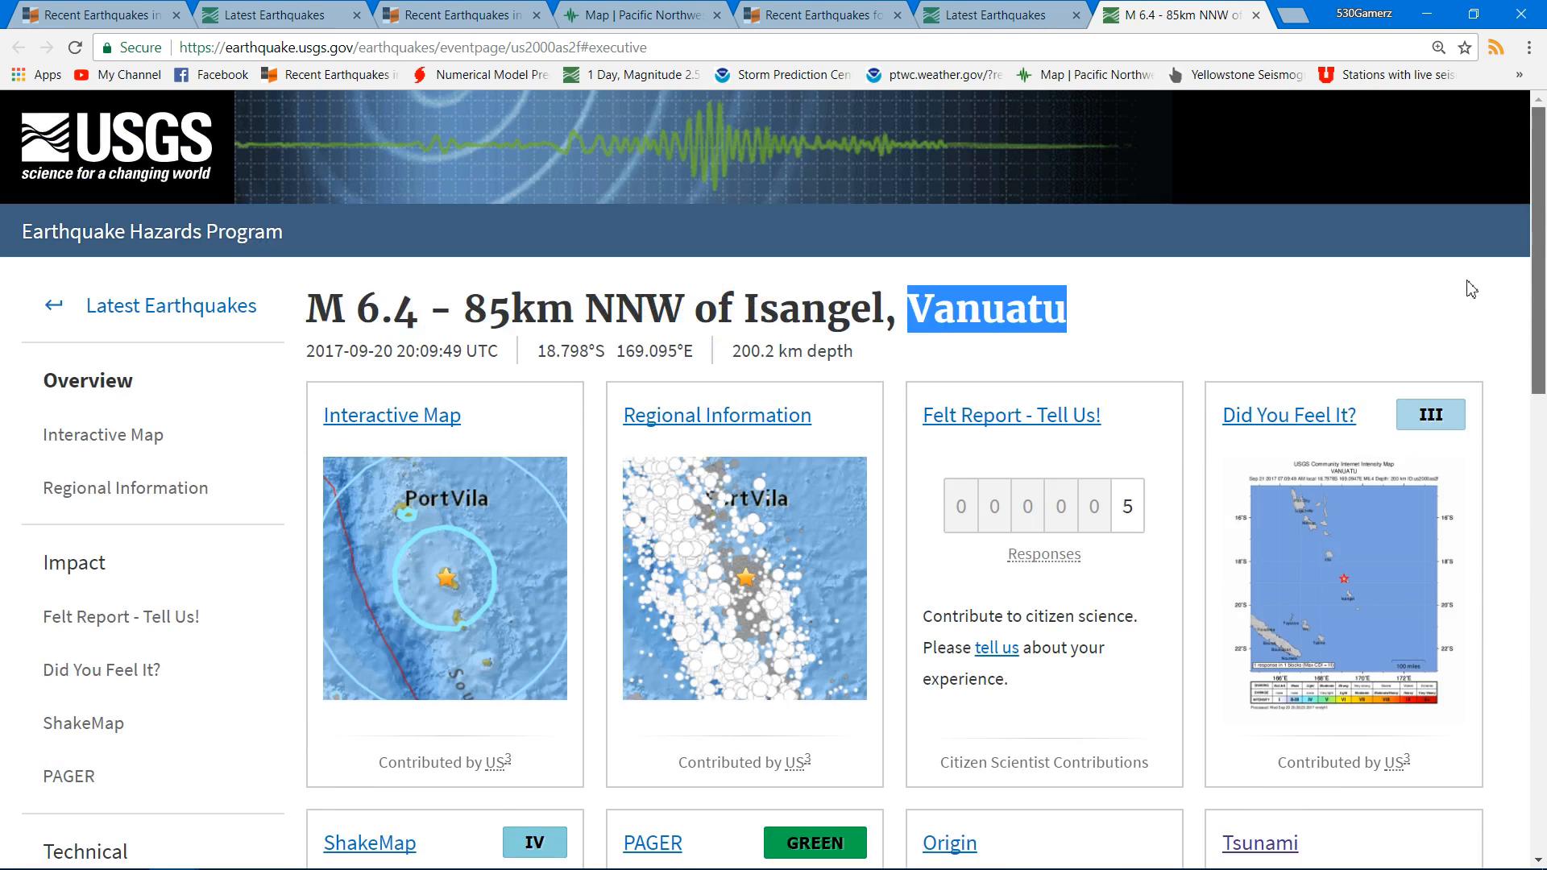
pyautogui.moveTo(941, 196)
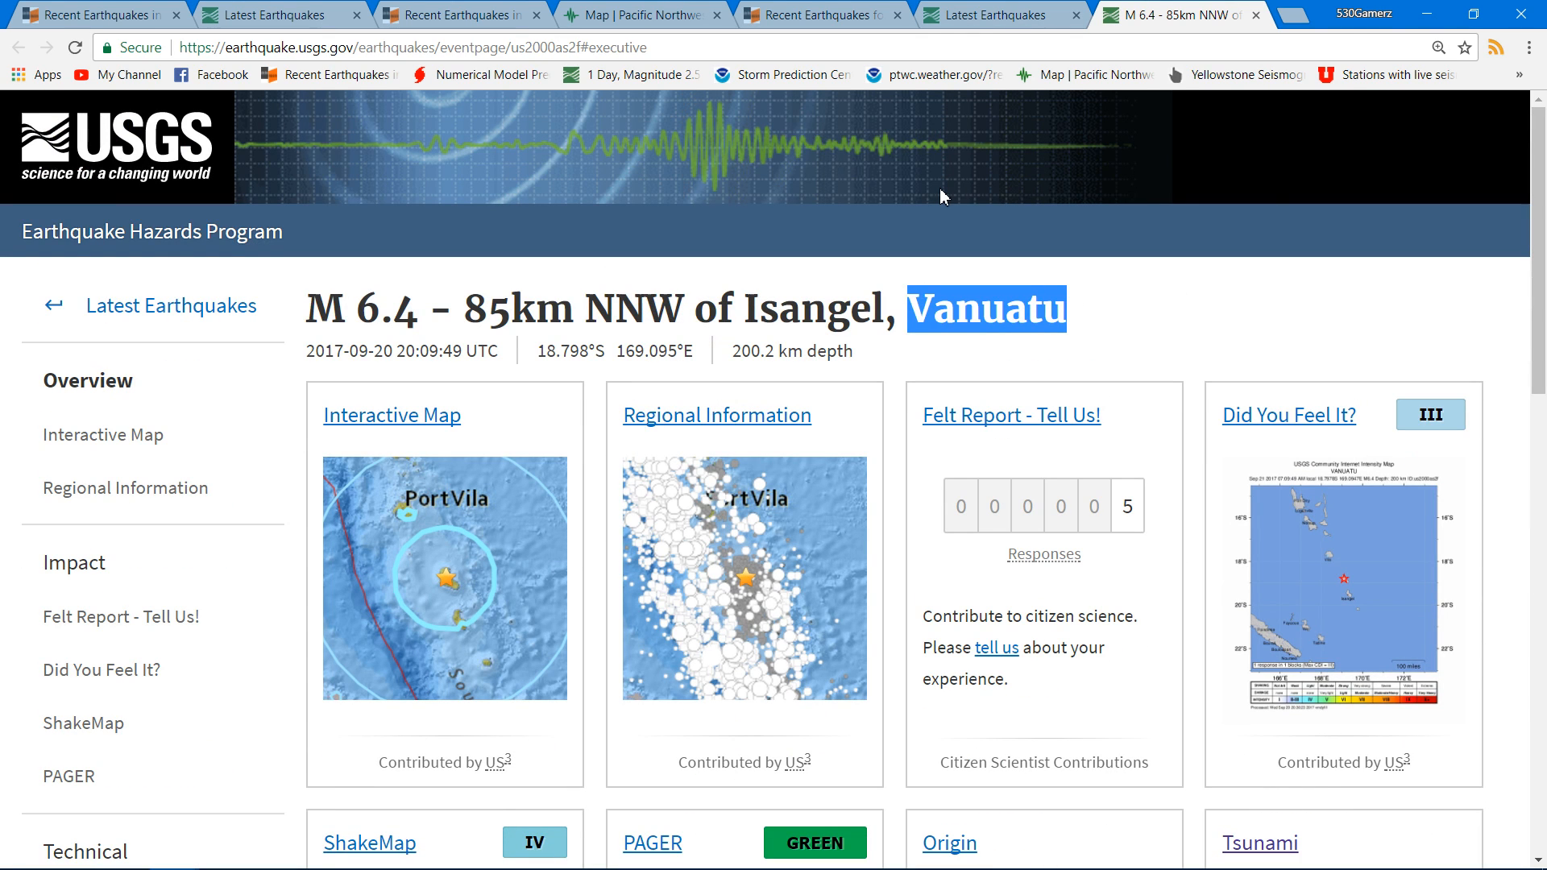
pyautogui.moveTo(651, 843)
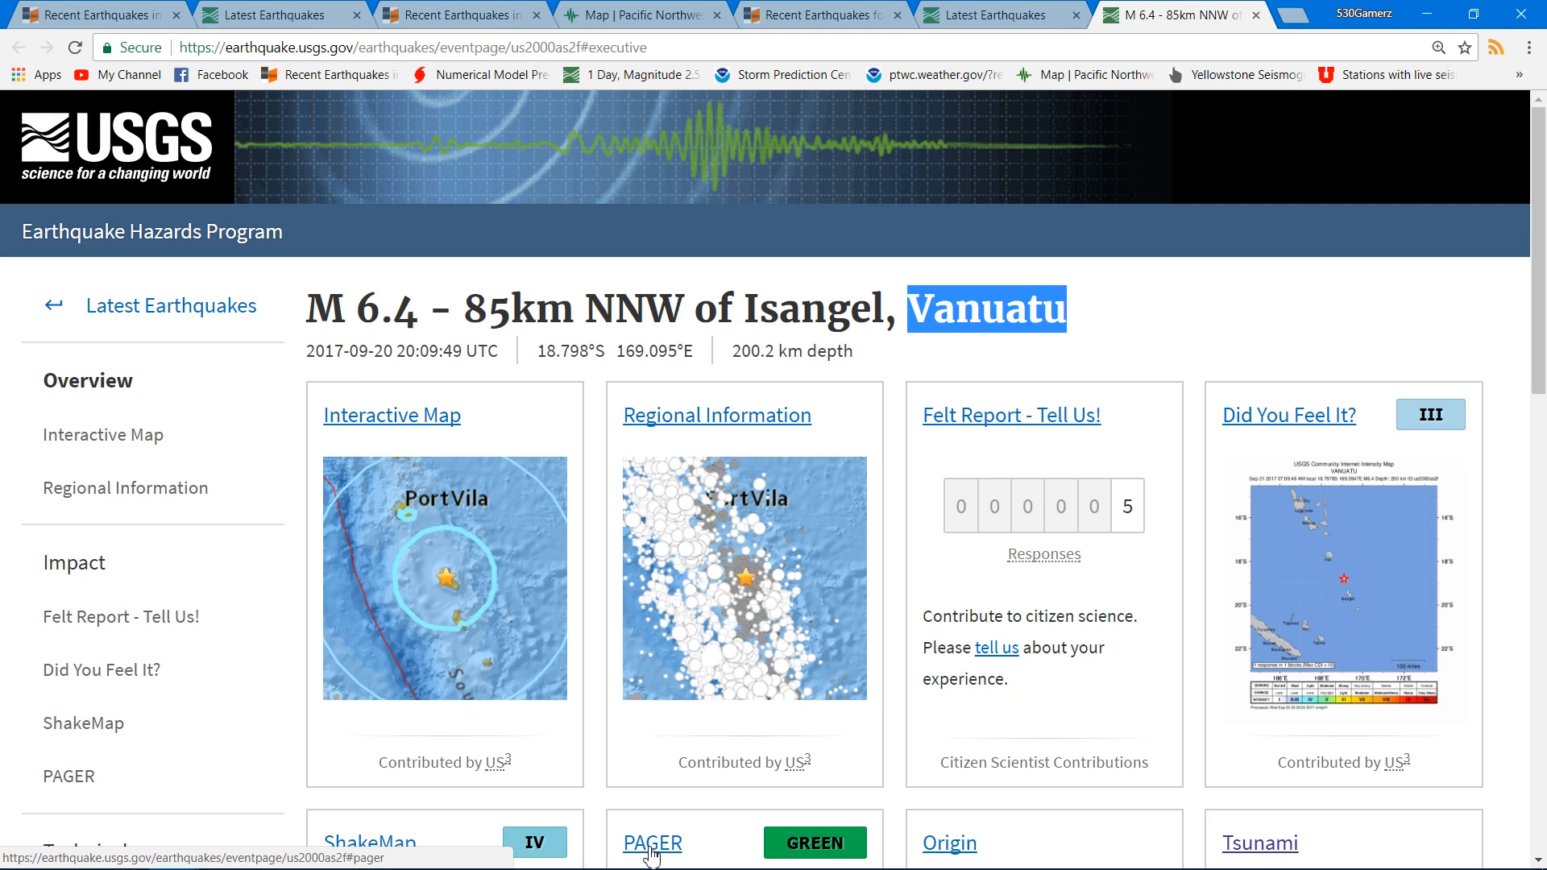
pyautogui.click(822, 15)
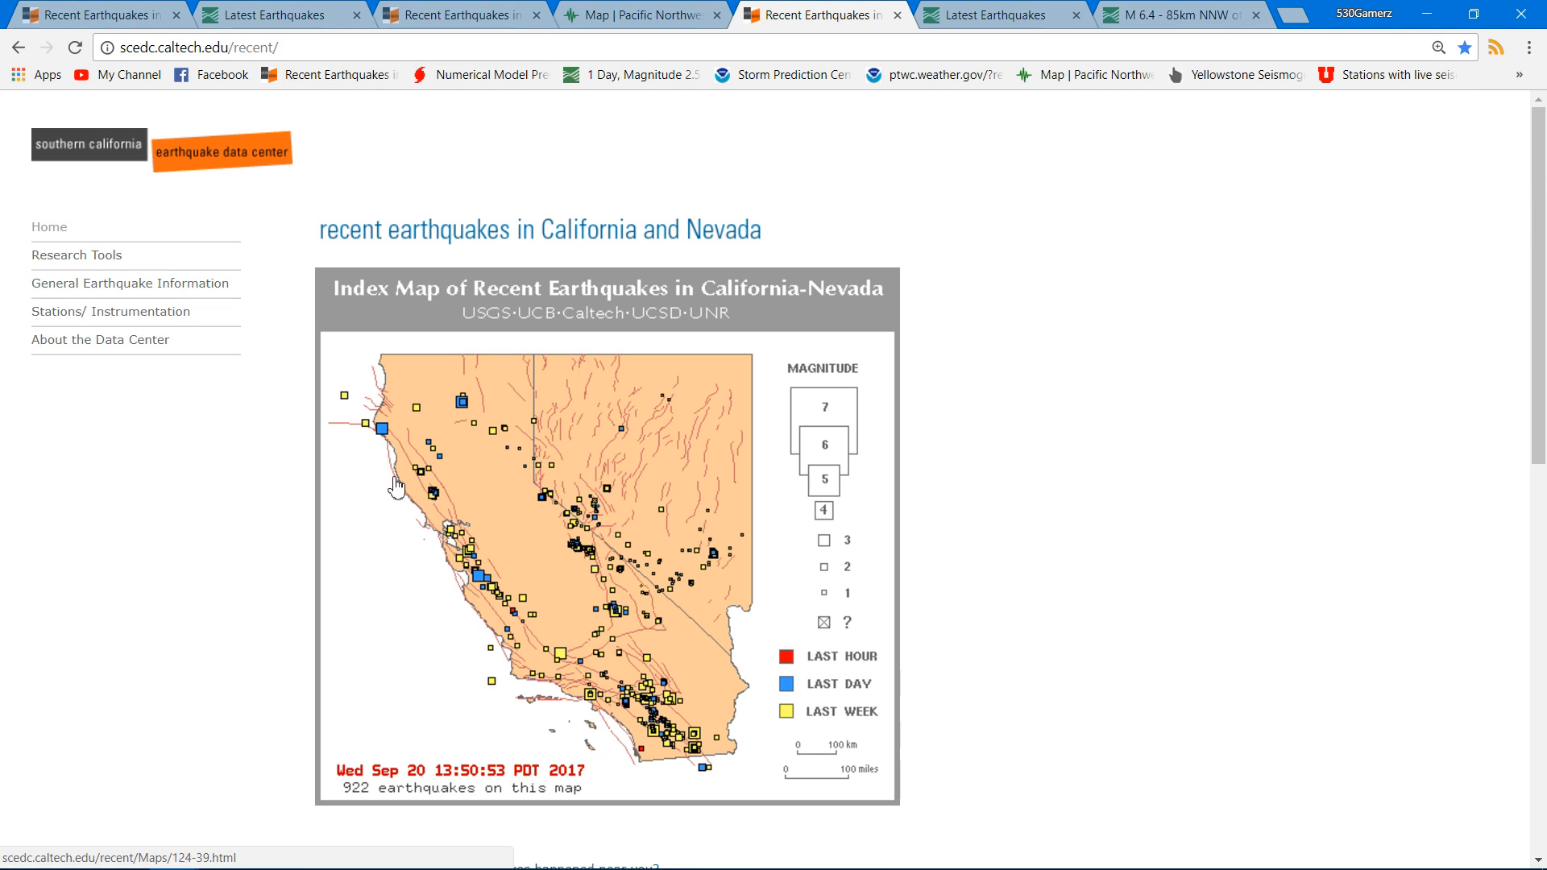
pyautogui.moveTo(474, 412)
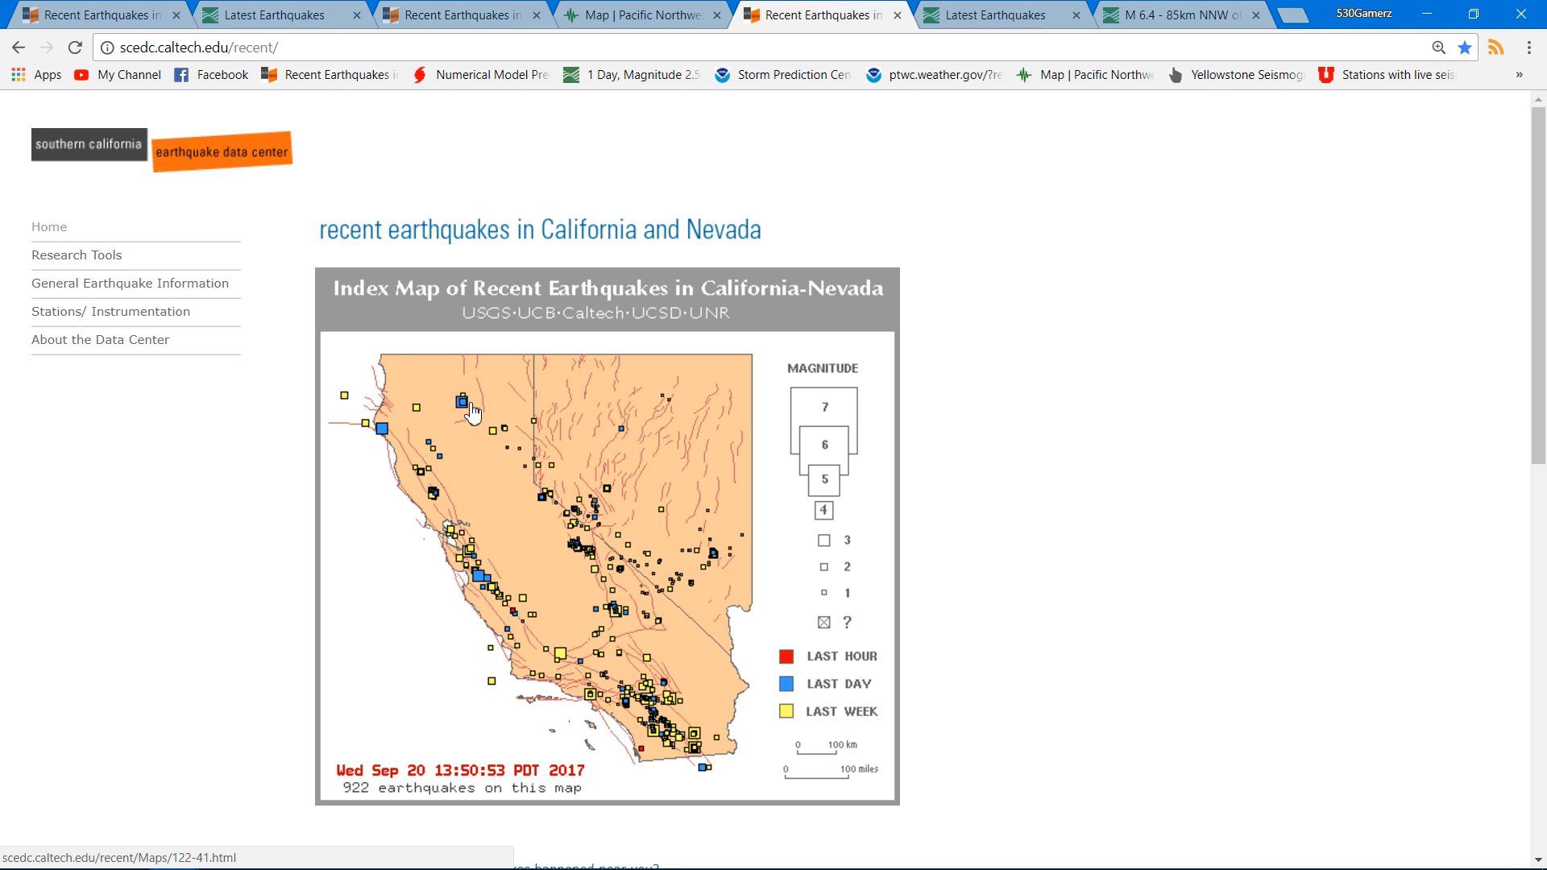
pyautogui.click(461, 405)
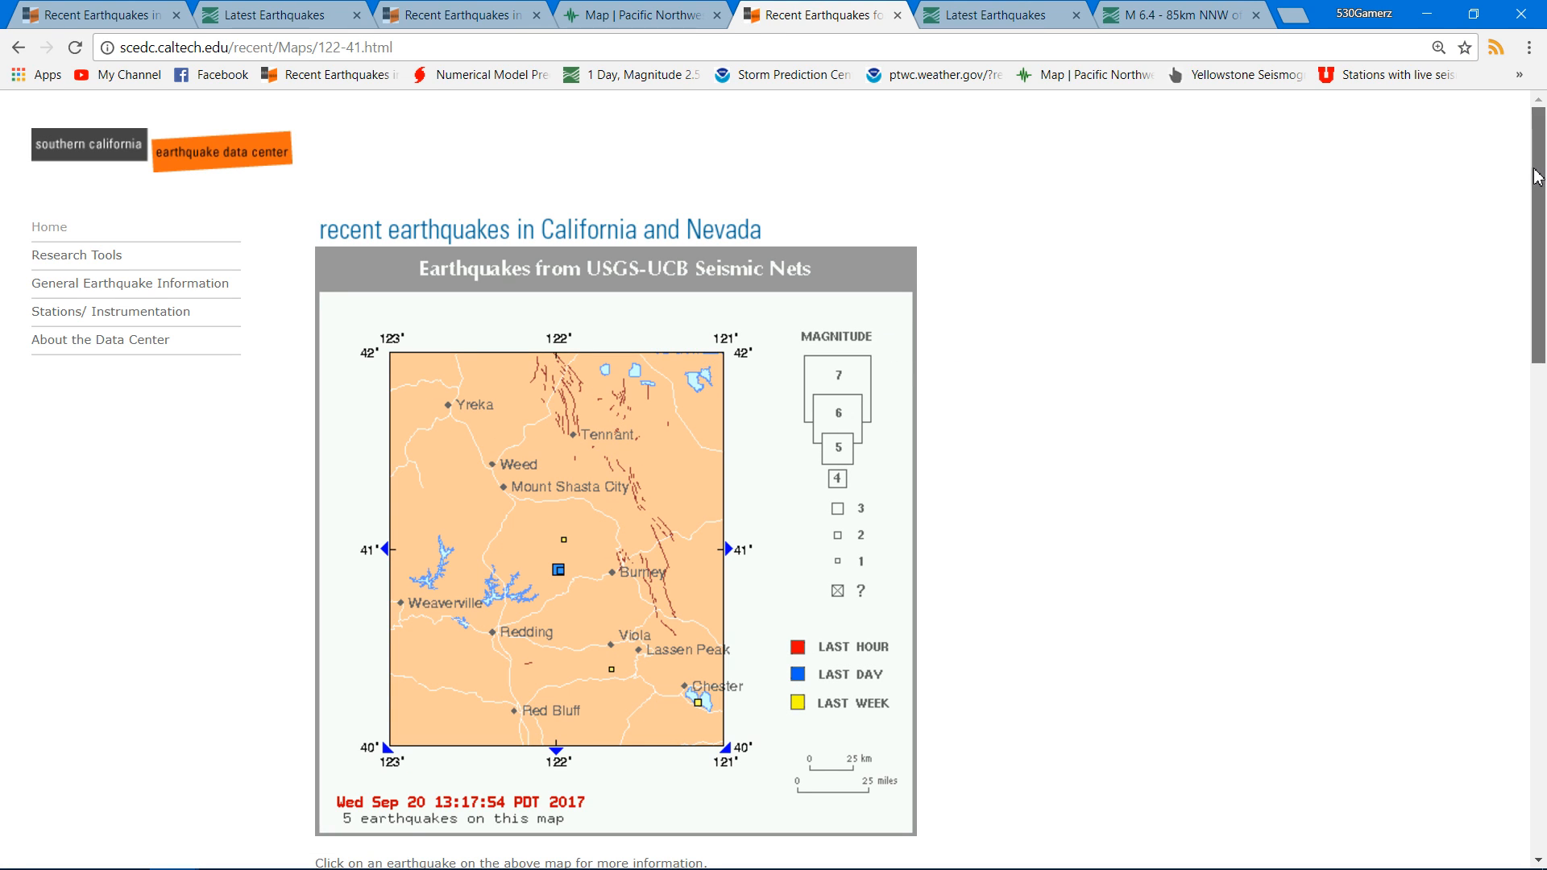
pyautogui.scroll(-3)
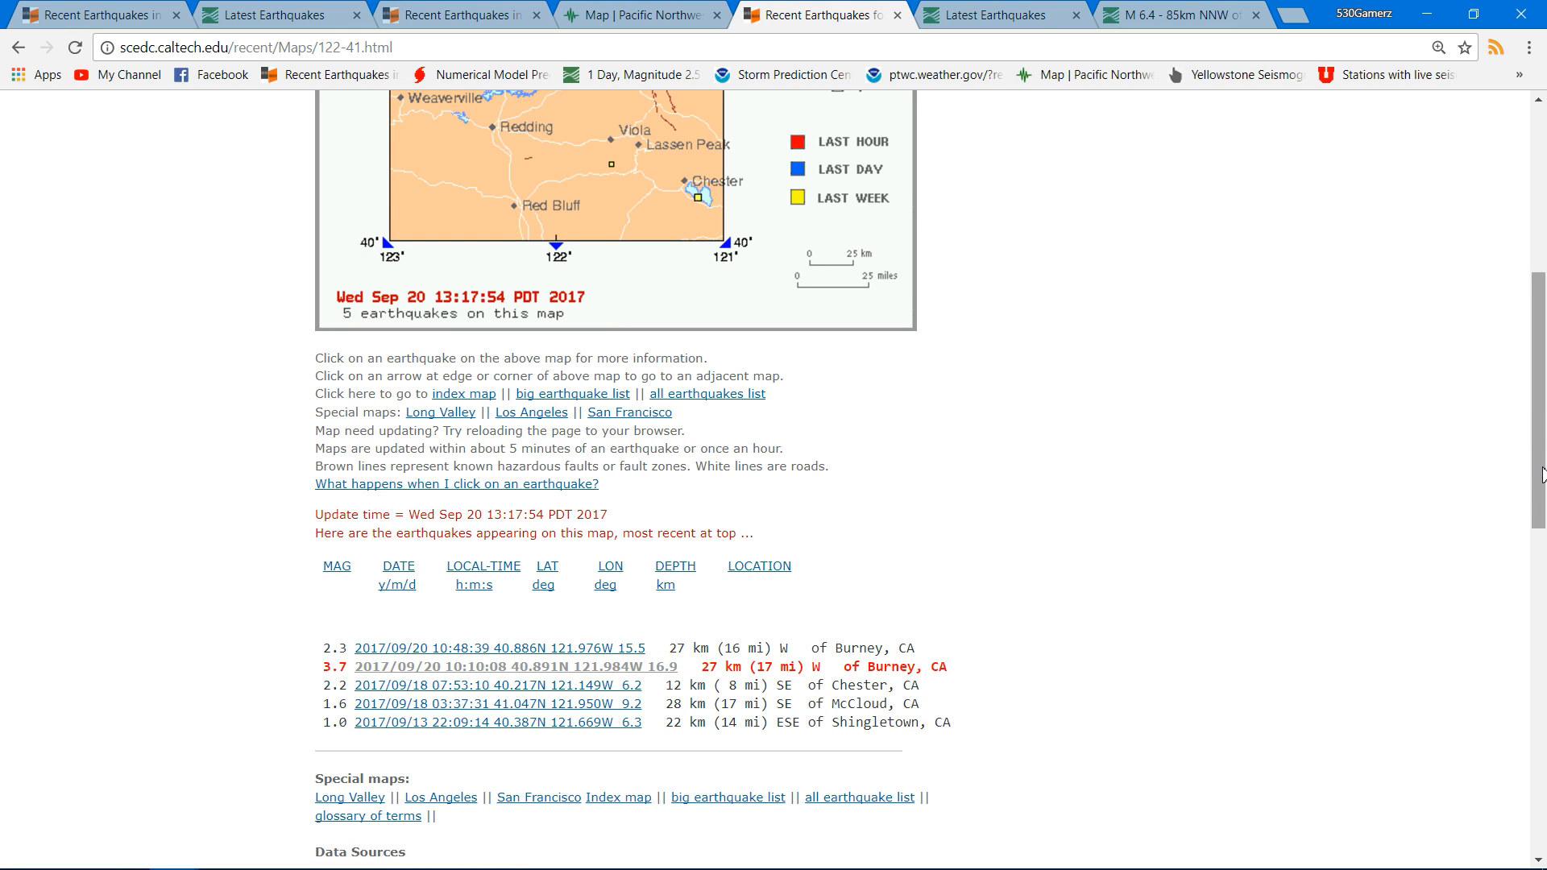
pyautogui.scroll(3)
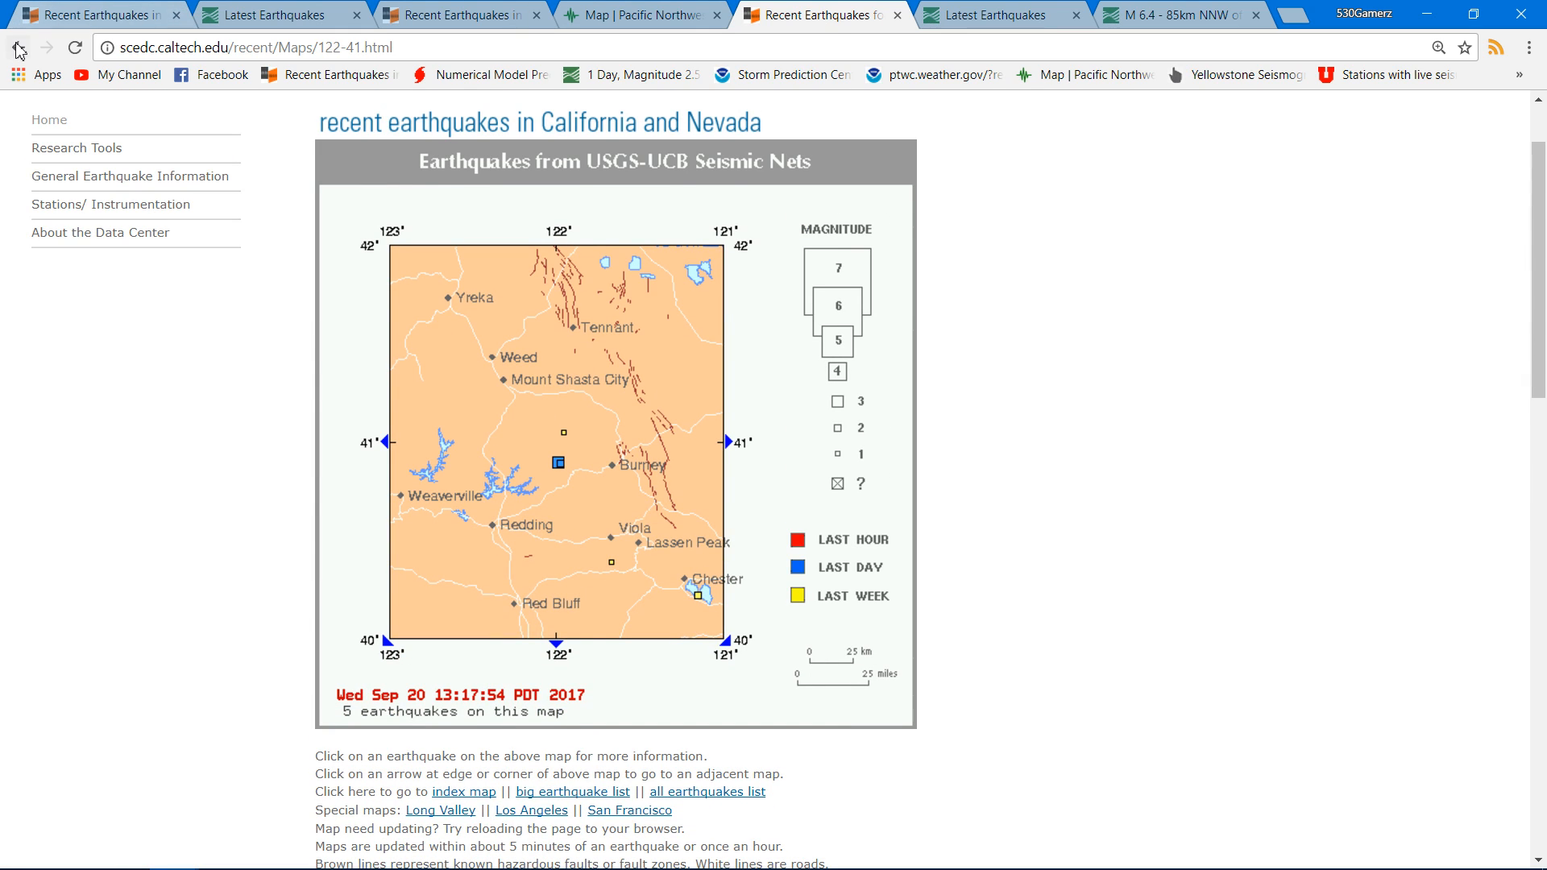
pyautogui.click(18, 47)
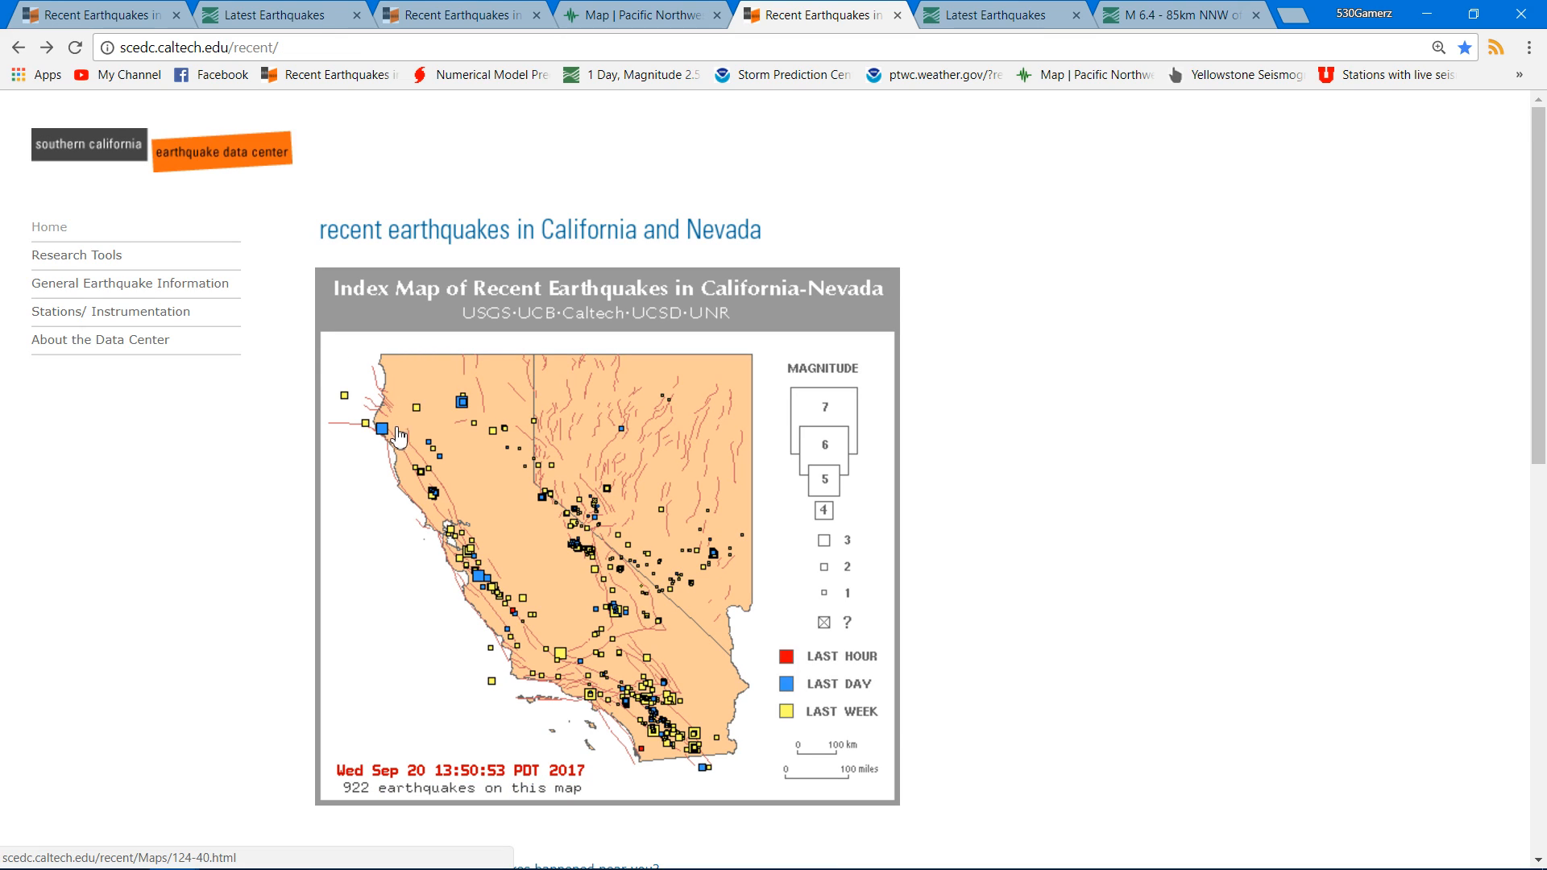
pyautogui.click(384, 432)
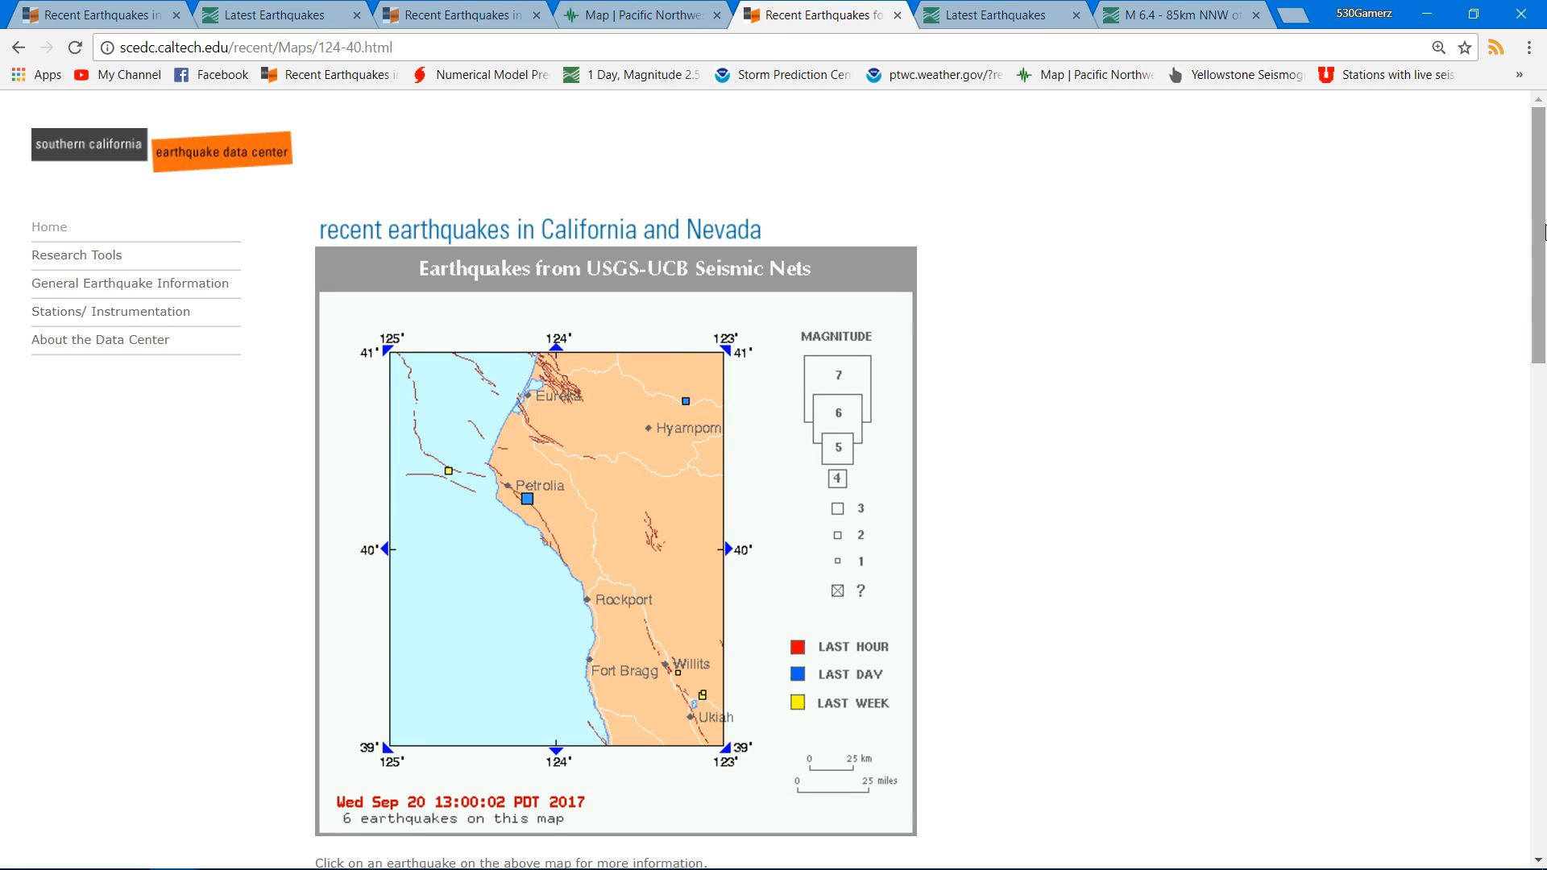
pyautogui.moveTo(1509, 175)
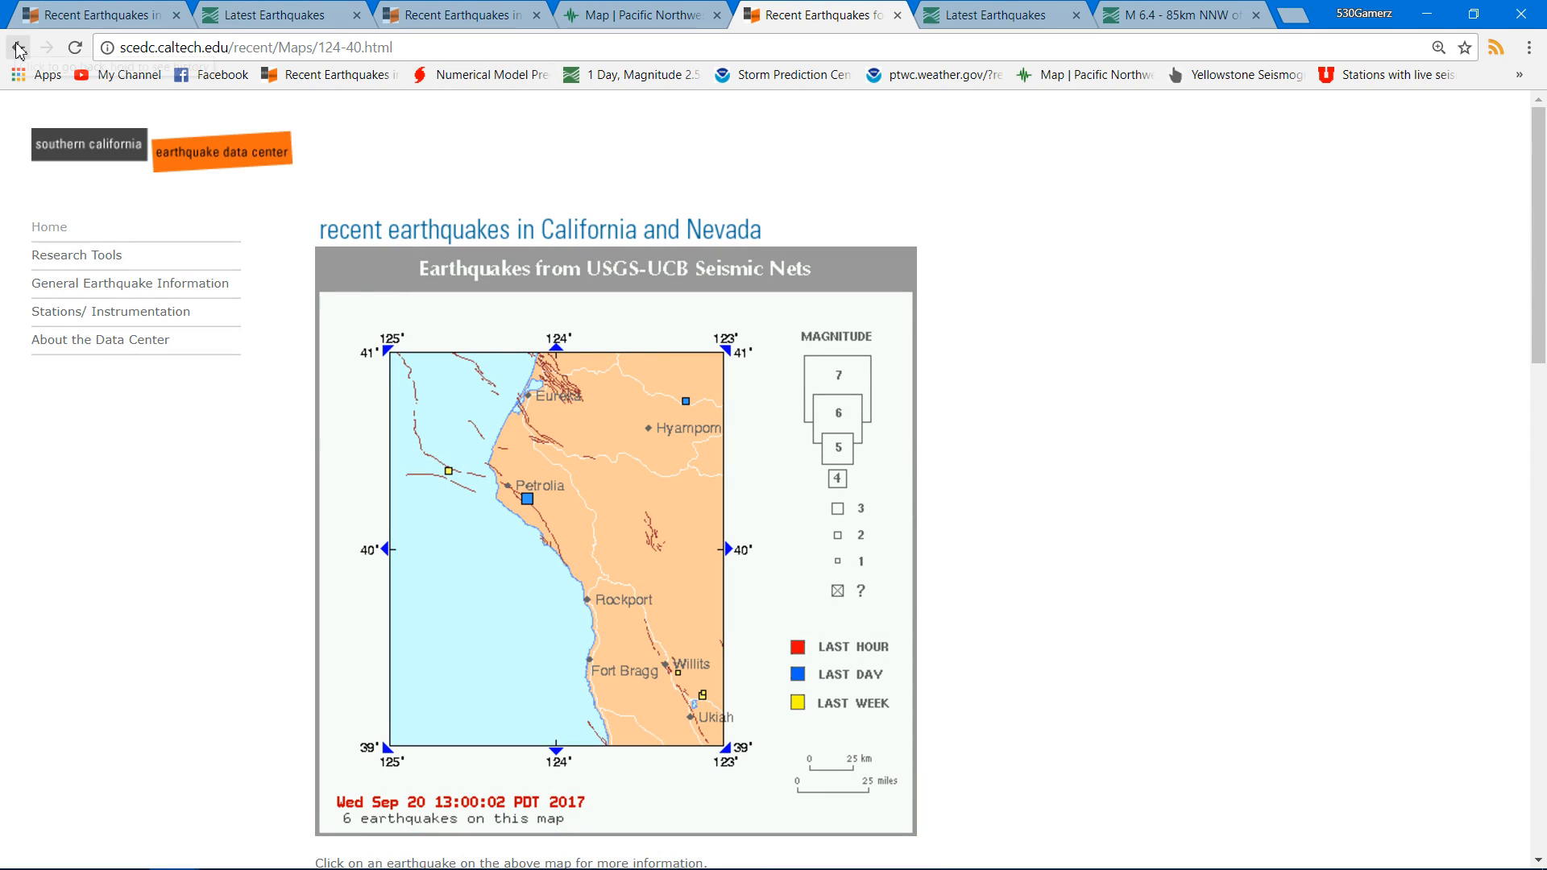
pyautogui.click(17, 47)
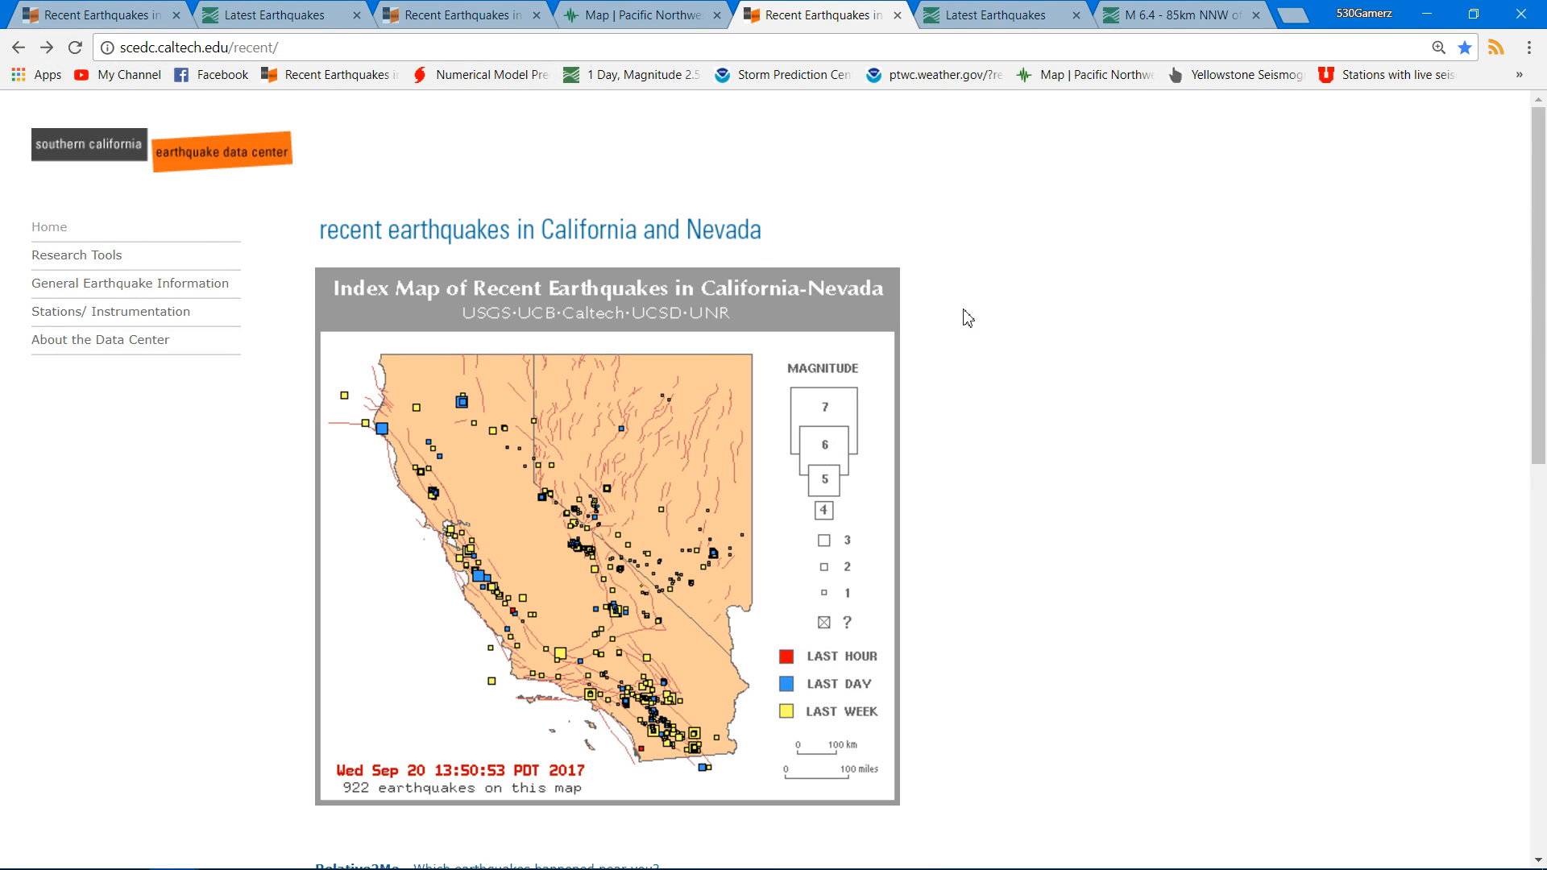
pyautogui.moveTo(954, 340)
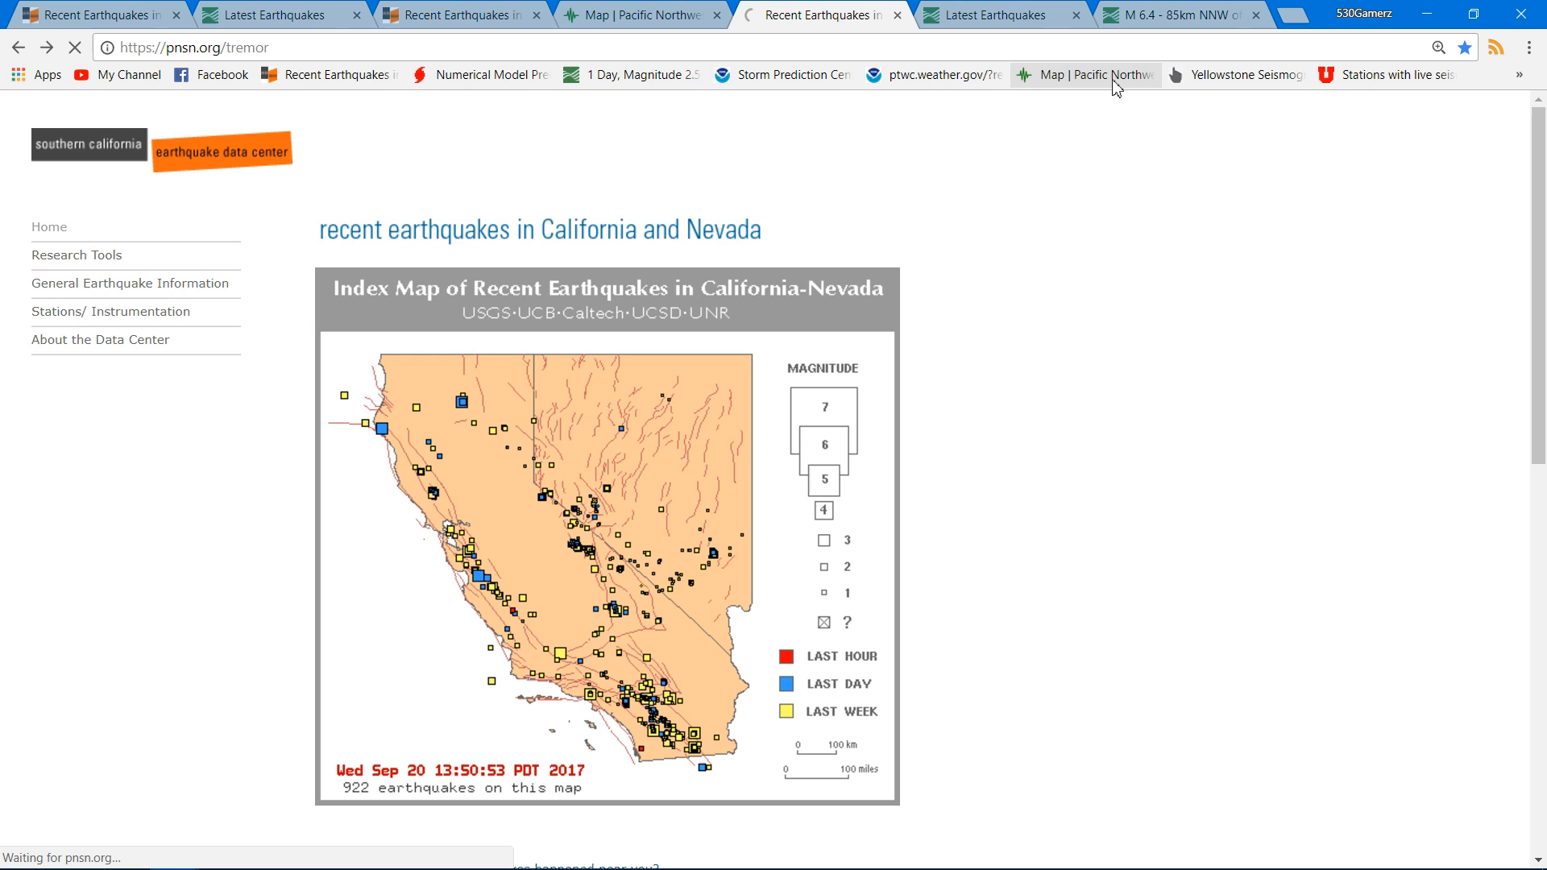
# Load the 'Map | Pacific Northwest' bookmark and bring up the 09/19/2017 tremor plot with 32 epicenters.
pyautogui.click(818, 14)
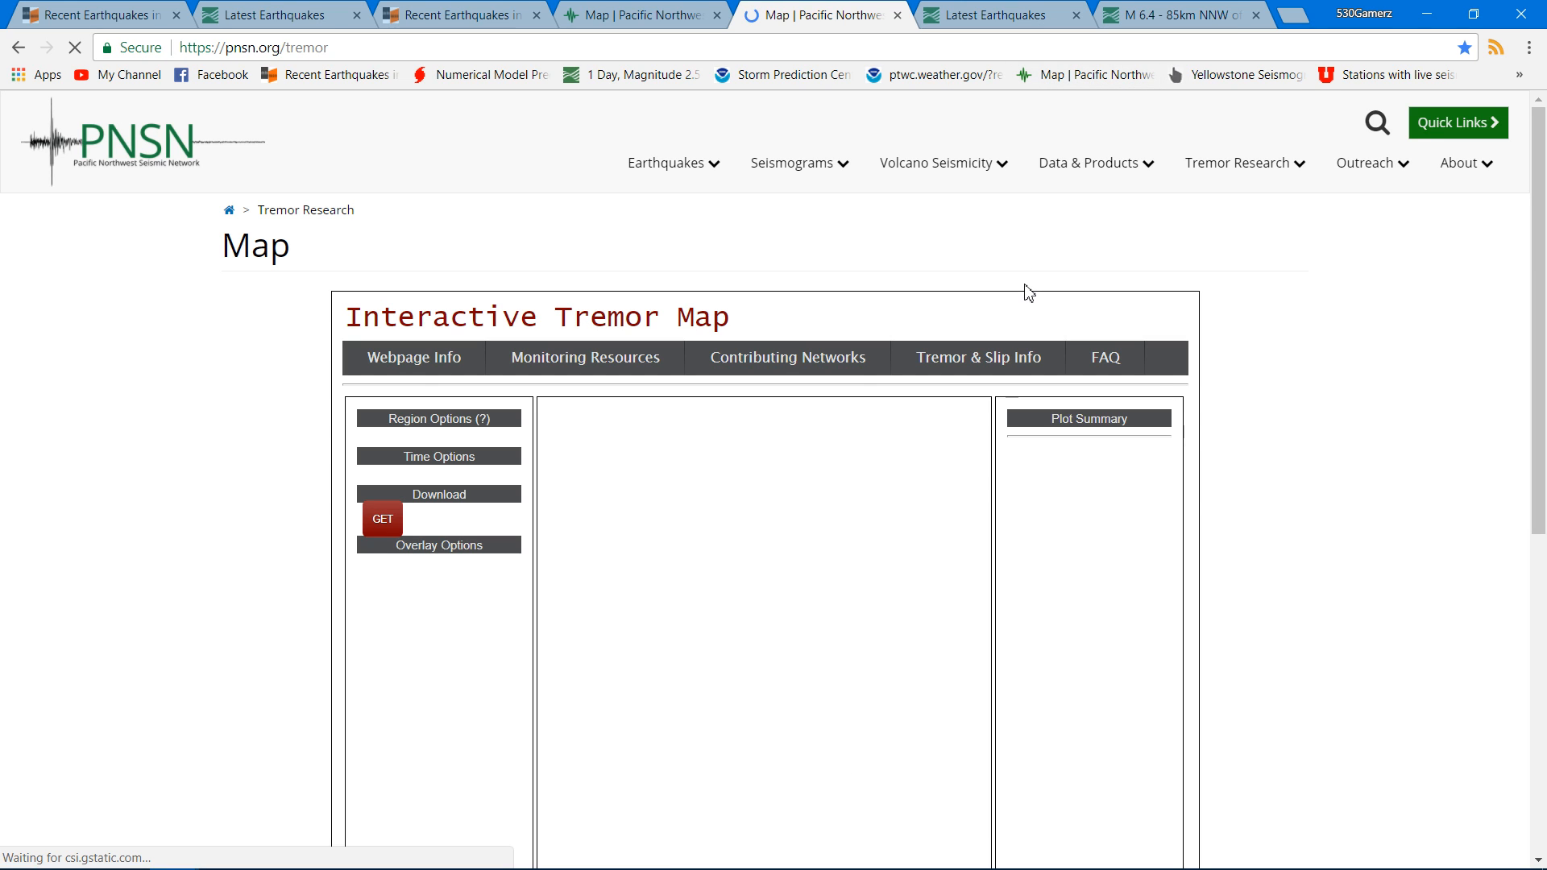
pyautogui.scroll(-3)
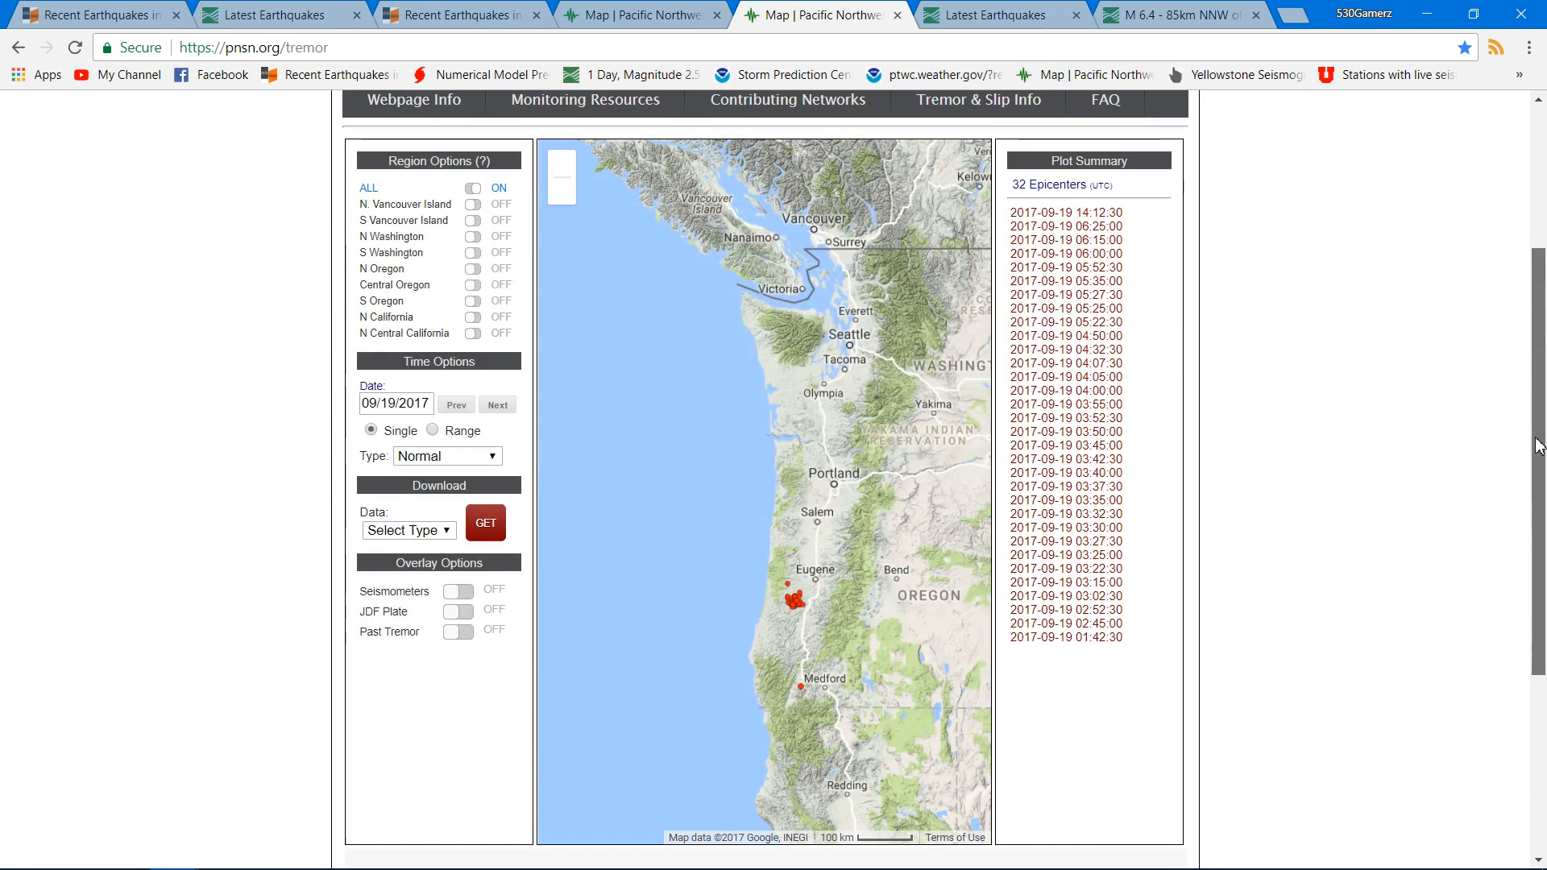
pyautogui.click(485, 522)
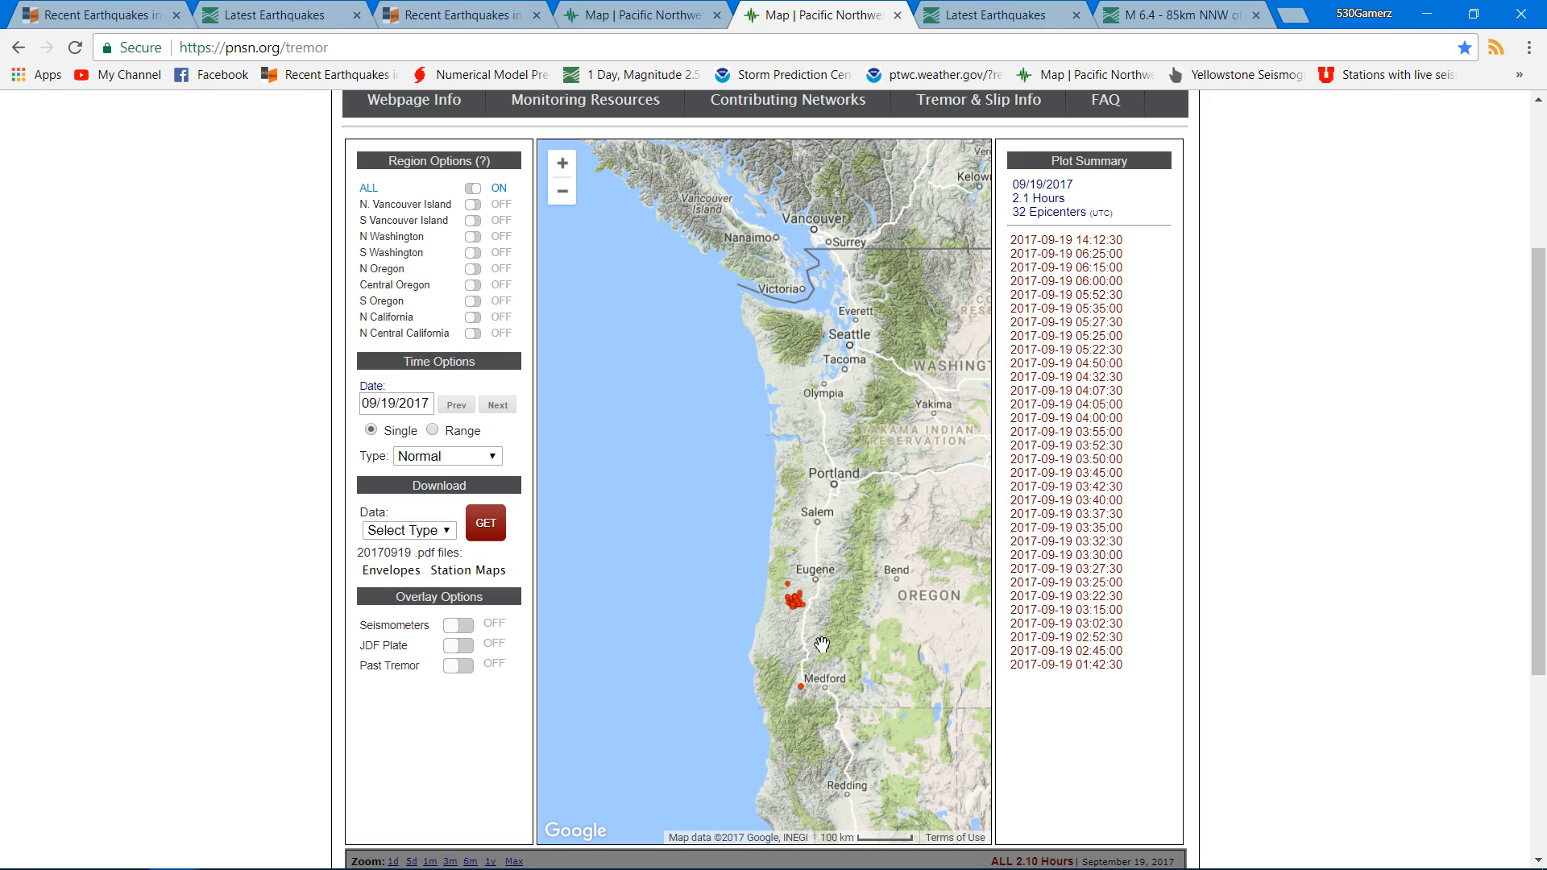
pyautogui.moveTo(796, 609)
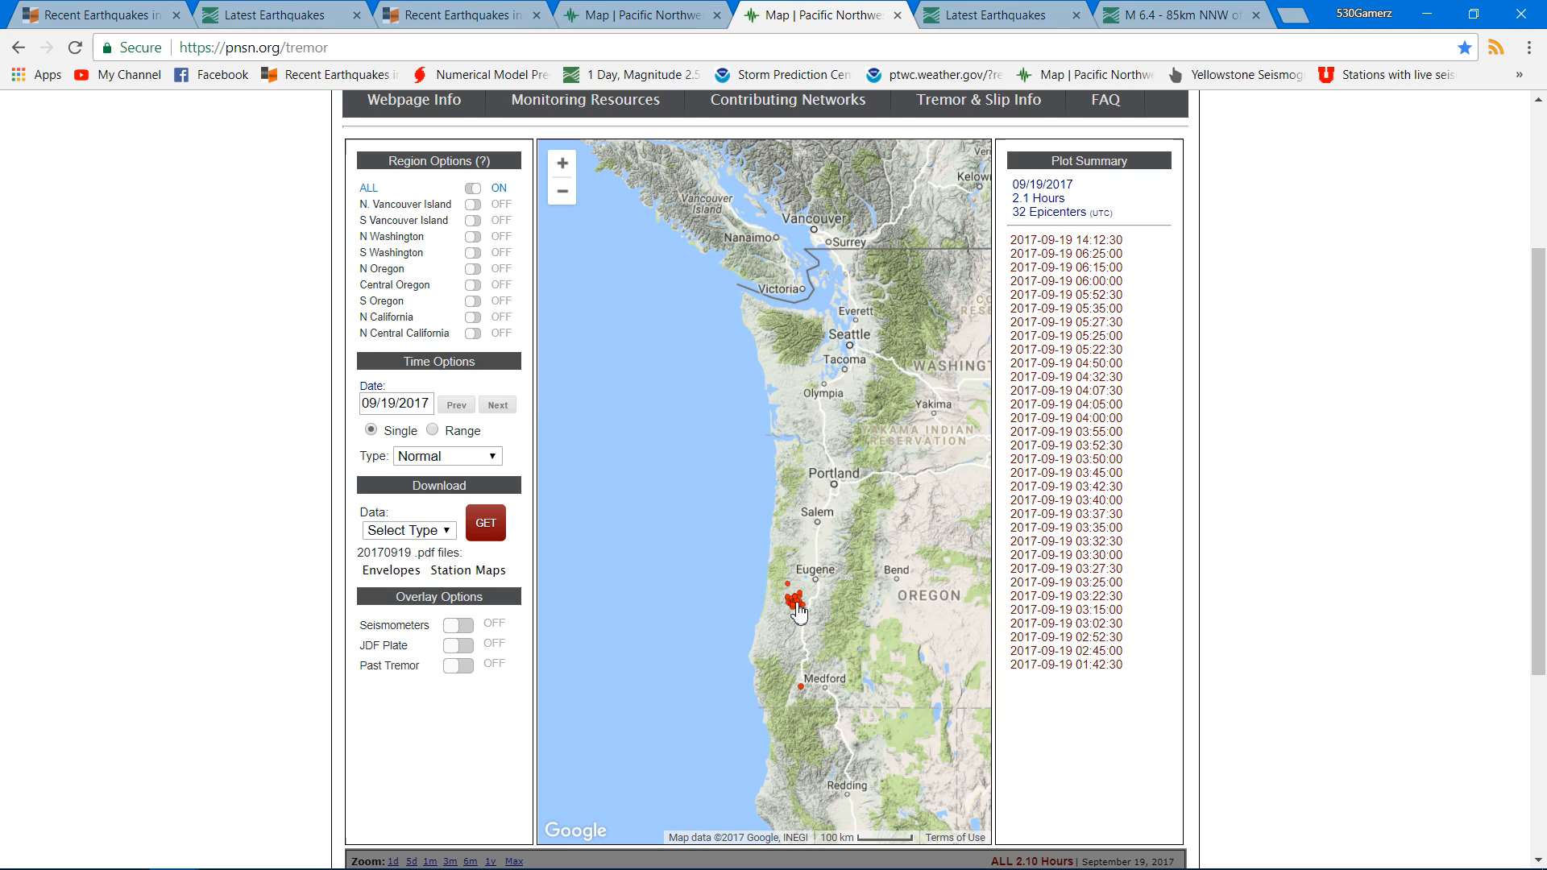
pyautogui.moveTo(1477, 539)
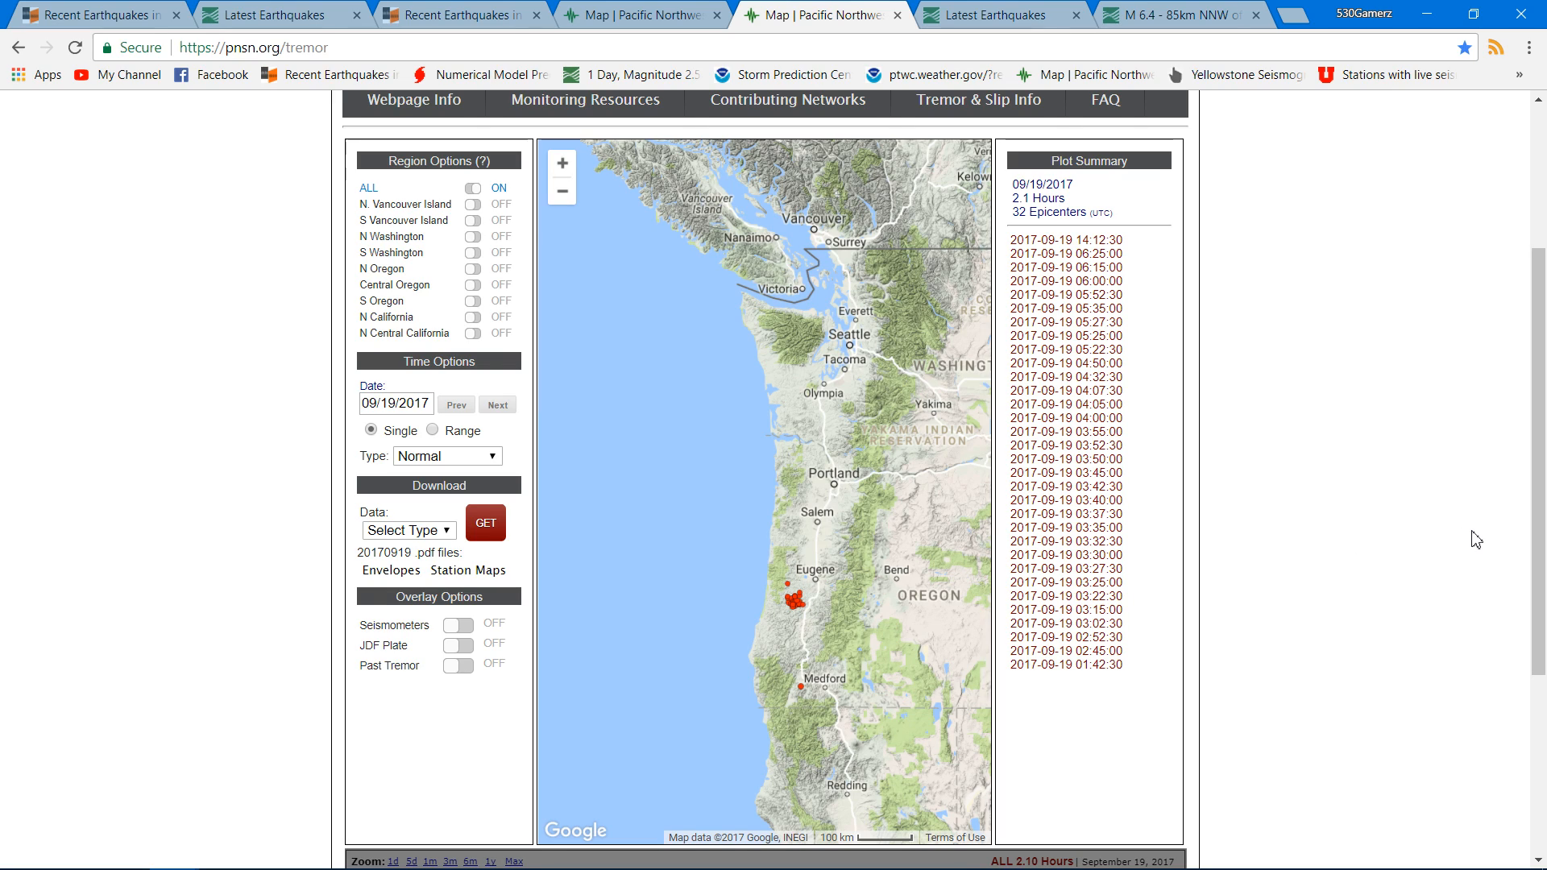
pyautogui.moveTo(915, 586)
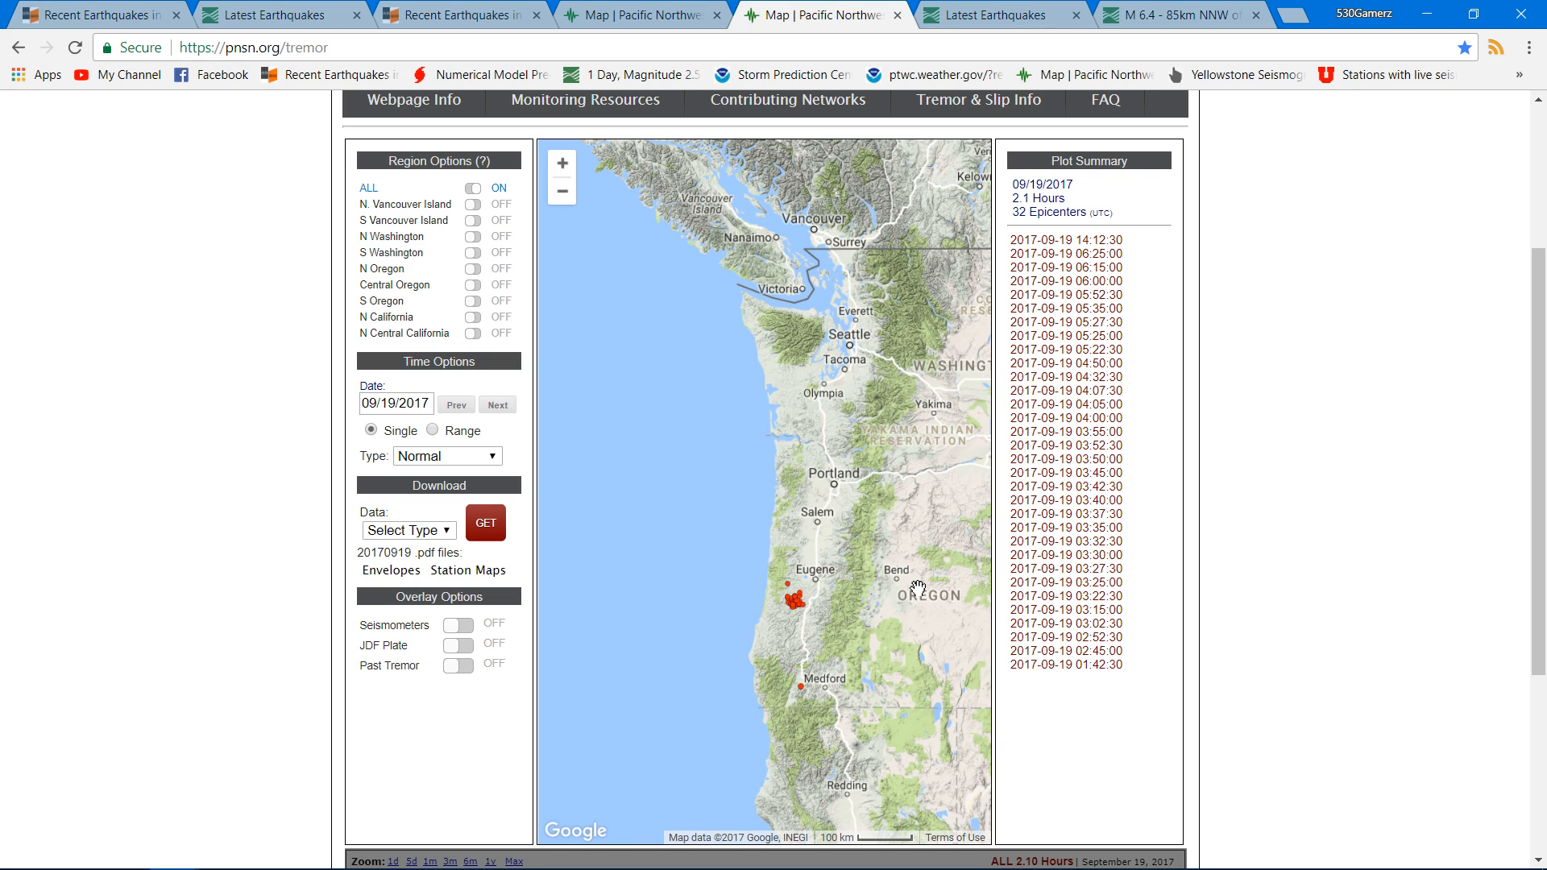
pyautogui.moveTo(1372, 443)
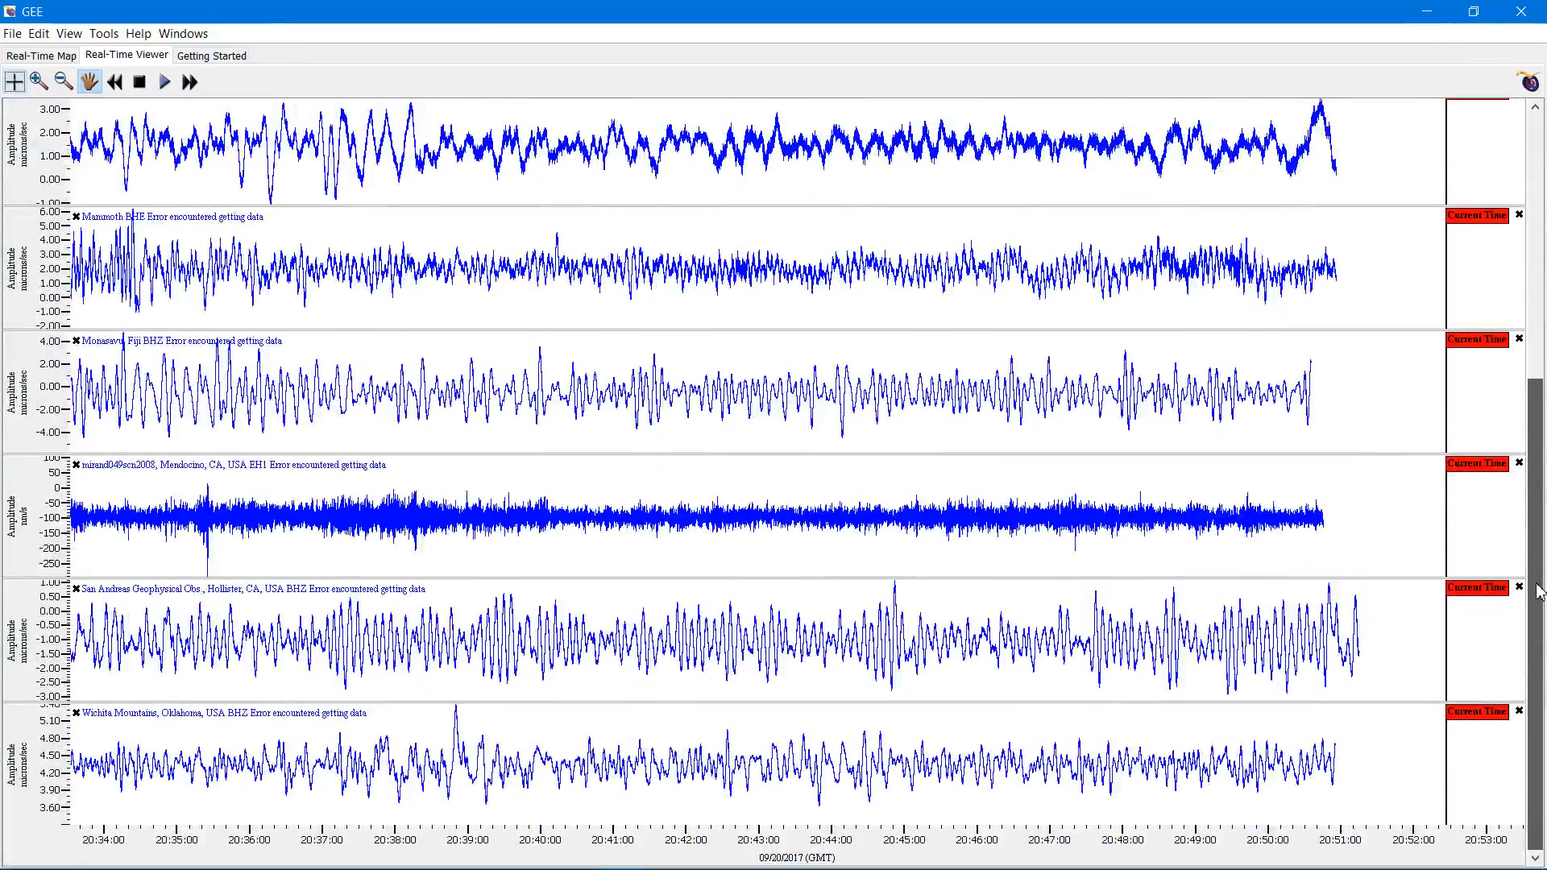
# Scroll through the live seismogram traces for Yellowstone Lake, Erimo Japan and Monasavu Fiji stations.
pyautogui.scroll(3)
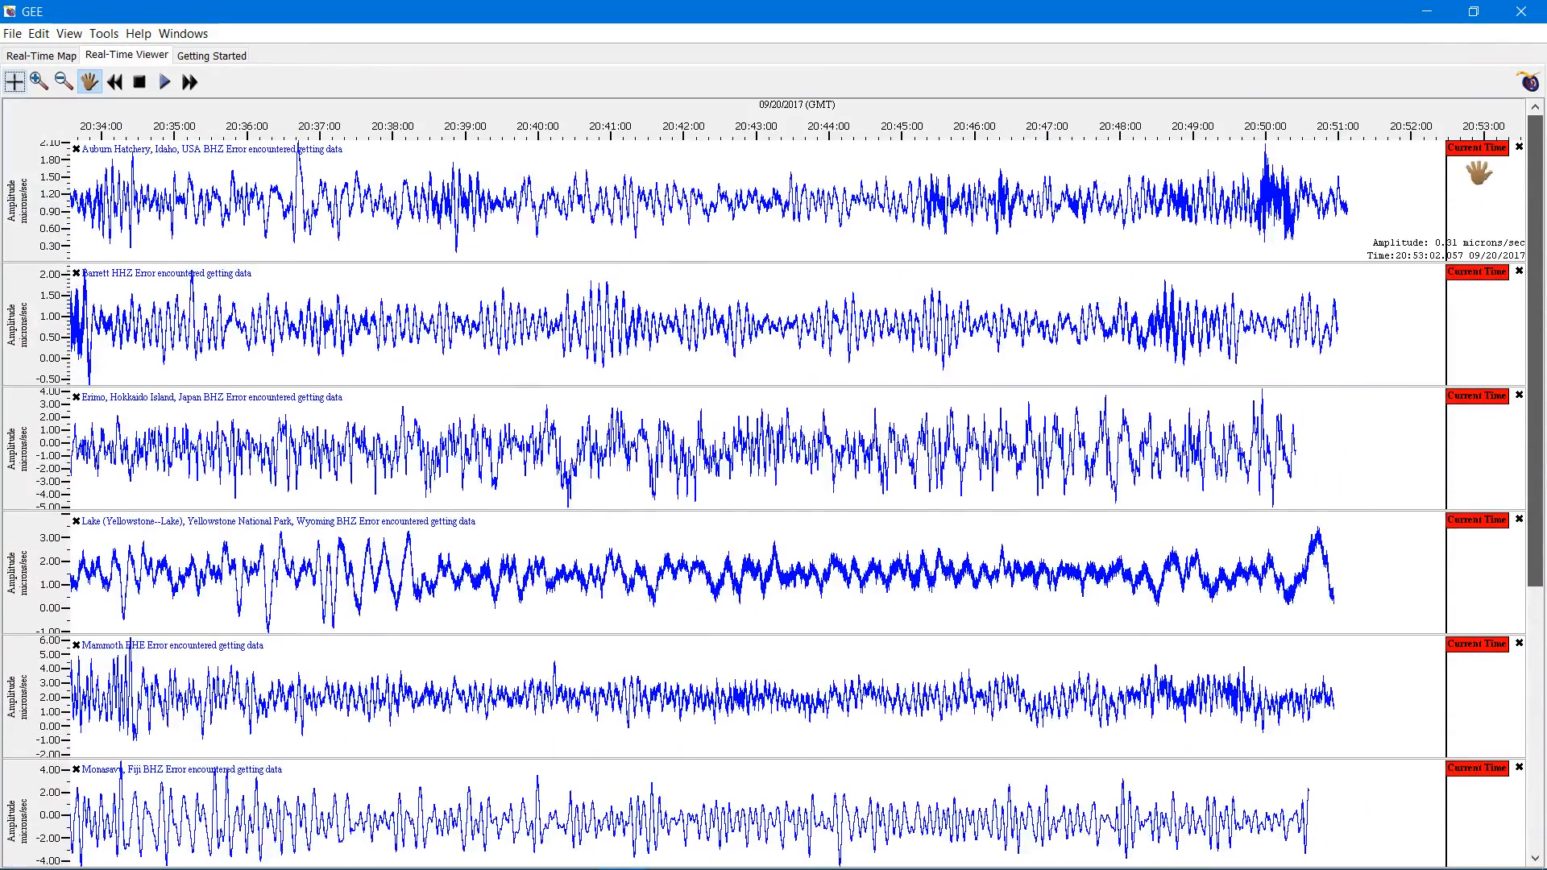
pyautogui.moveTo(1436, 316)
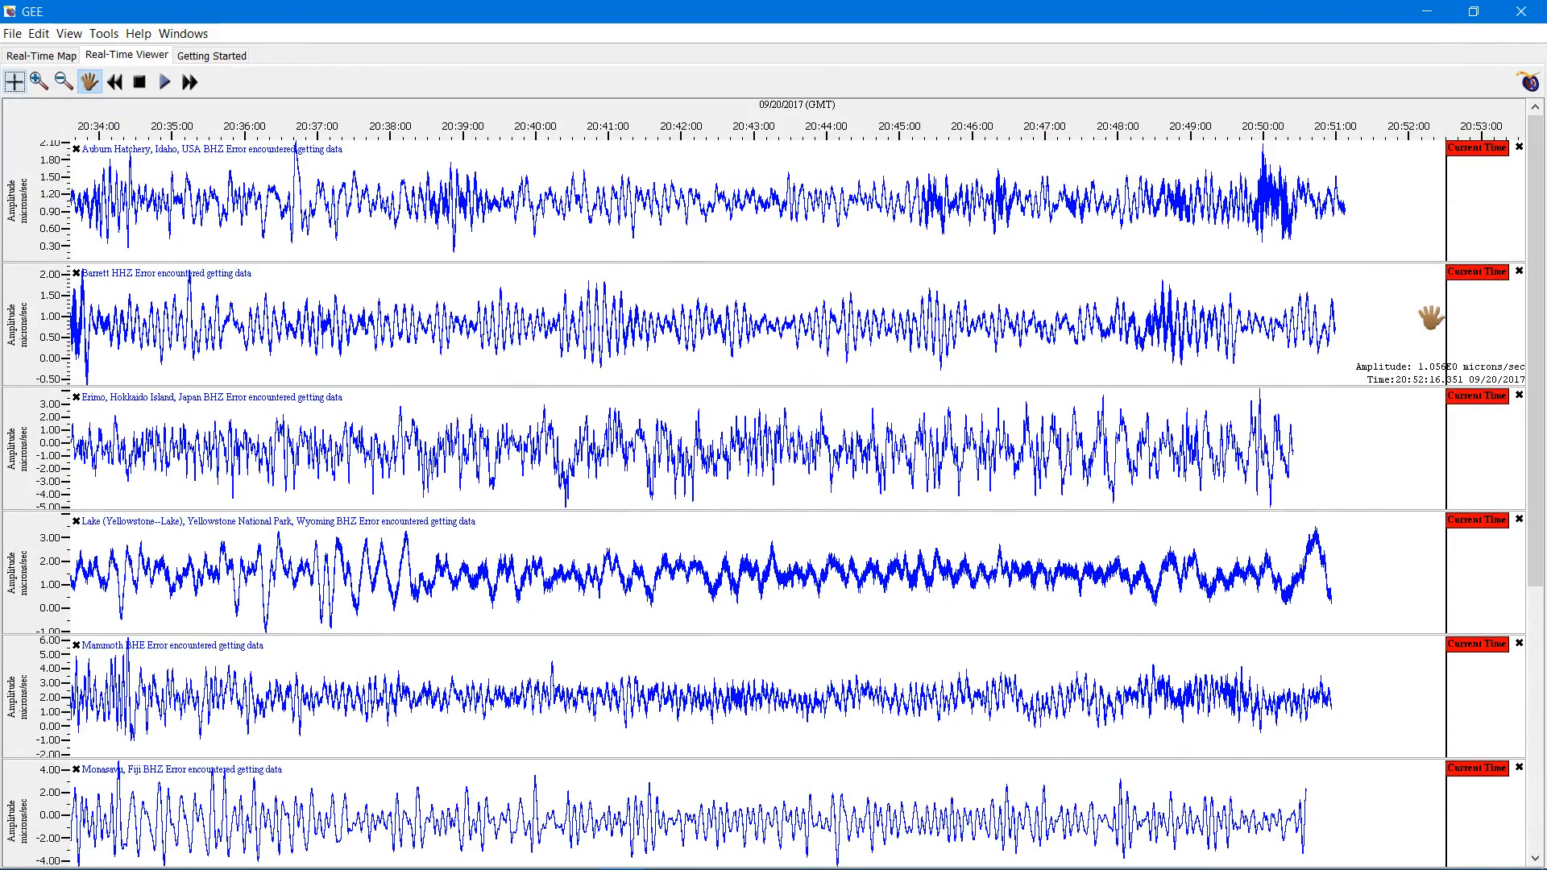
pyautogui.moveTo(1095, 459)
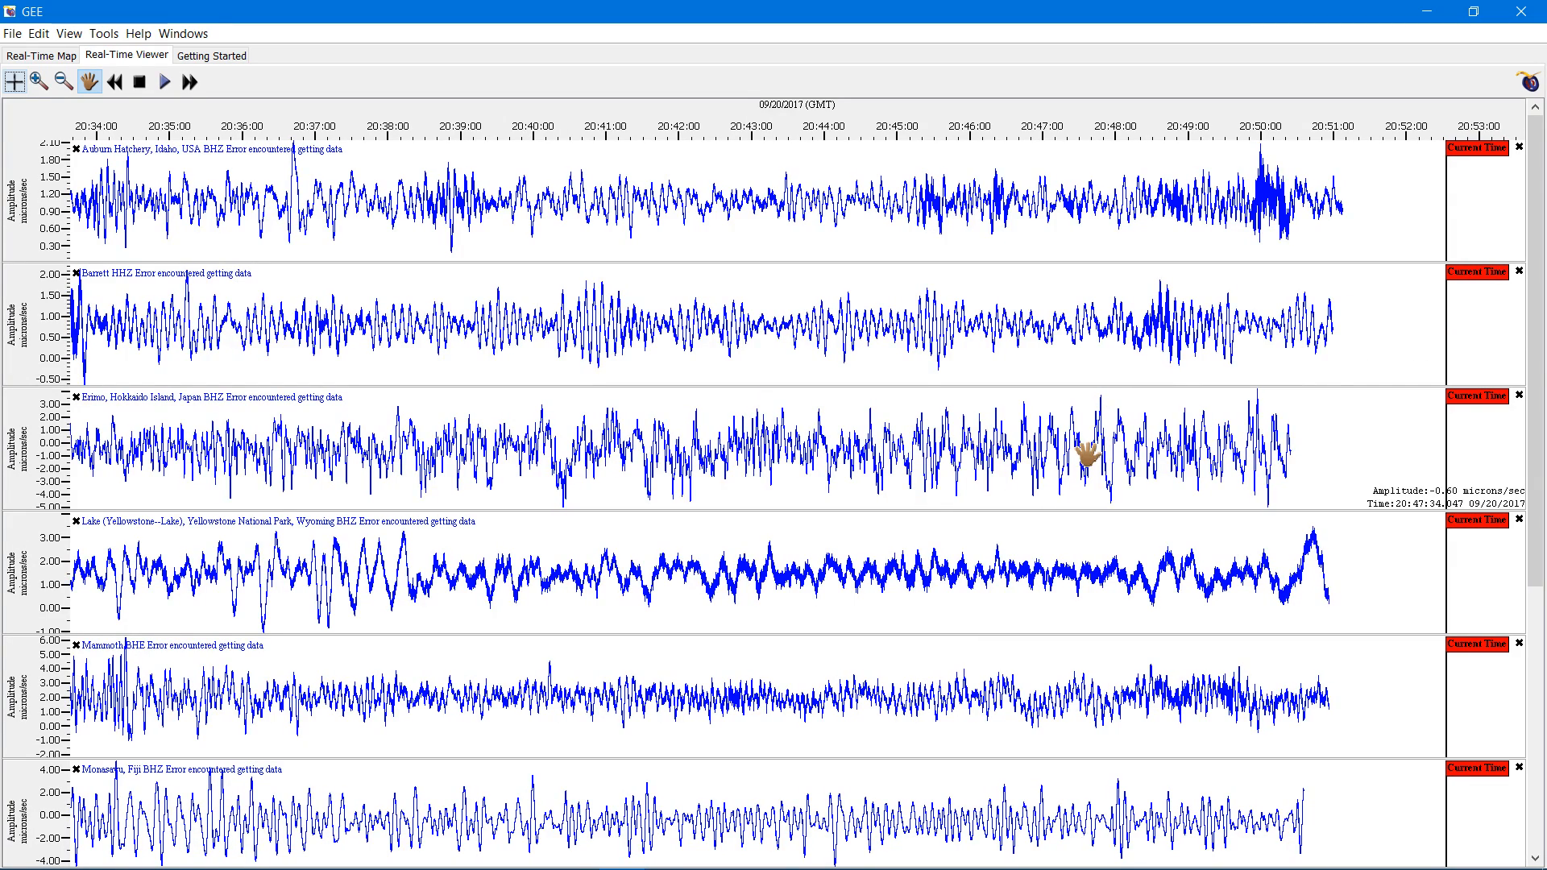